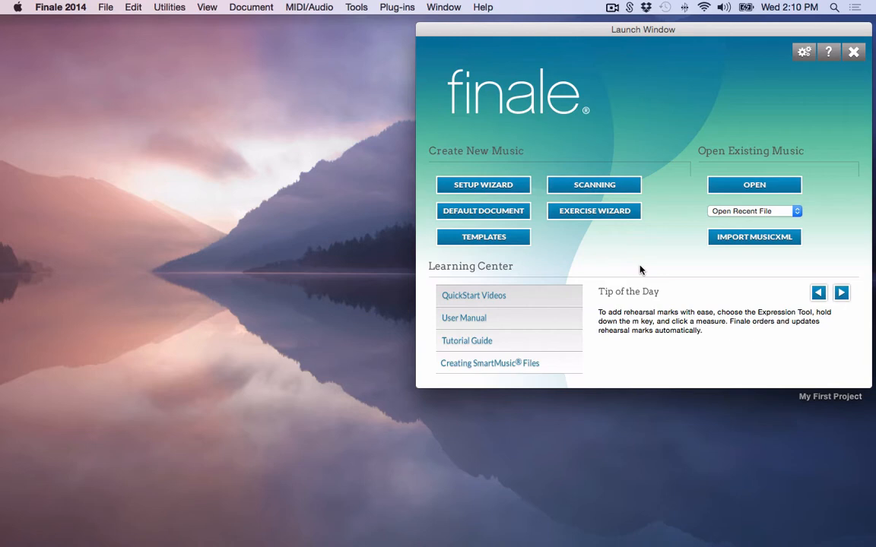
{"action": "mouse_move", "coordinate": [606, 169]}
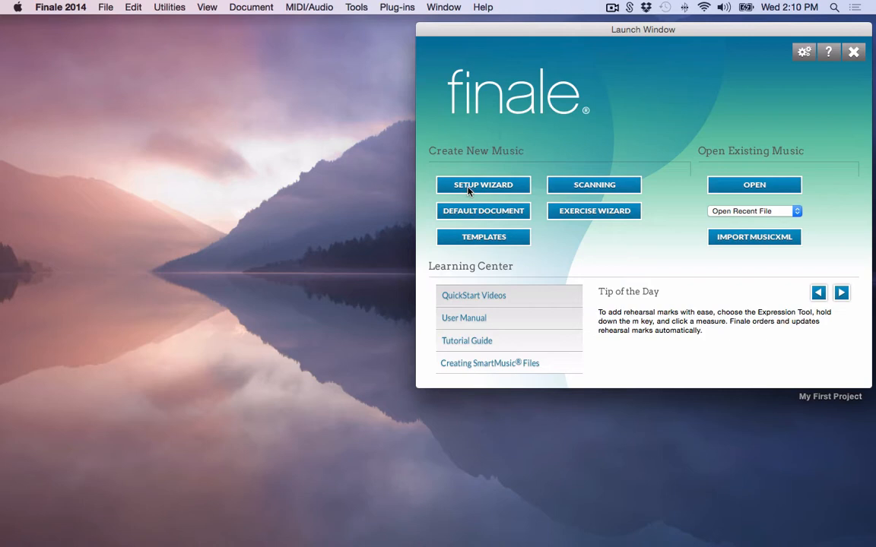
{"action": "mouse_move", "coordinate": [519, 189]}
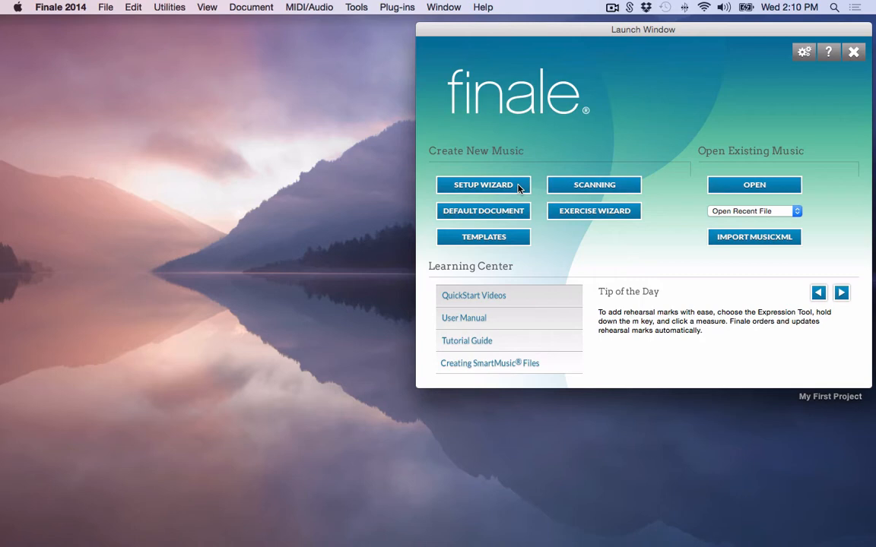
{"action": "mouse_move", "coordinate": [516, 217]}
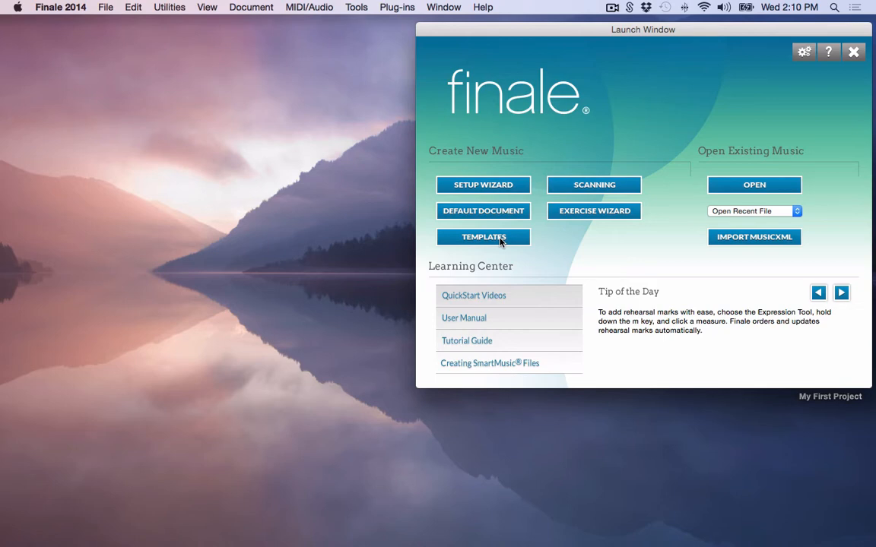
{"action": "mouse_move", "coordinate": [612, 186]}
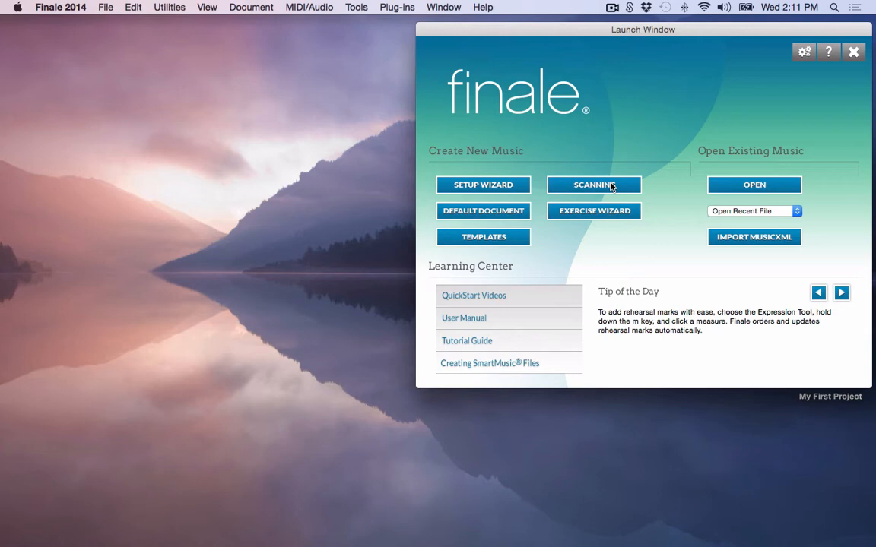
{"action": "mouse_move", "coordinate": [608, 212]}
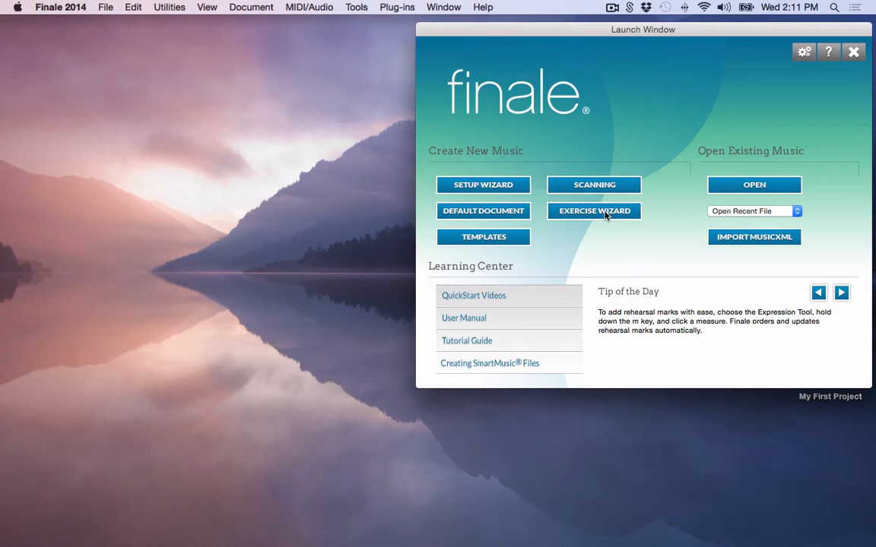
{"action": "mouse_move", "coordinate": [633, 215]}
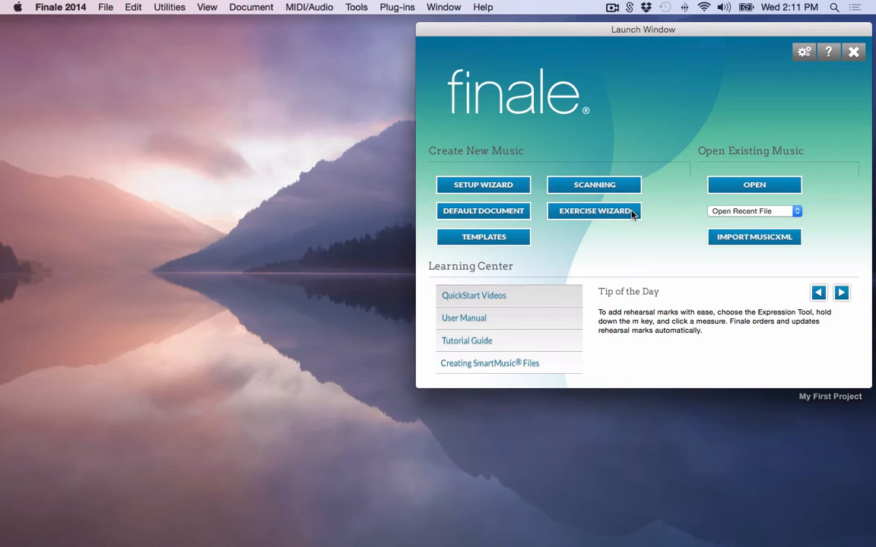
{"action": "mouse_move", "coordinate": [614, 219]}
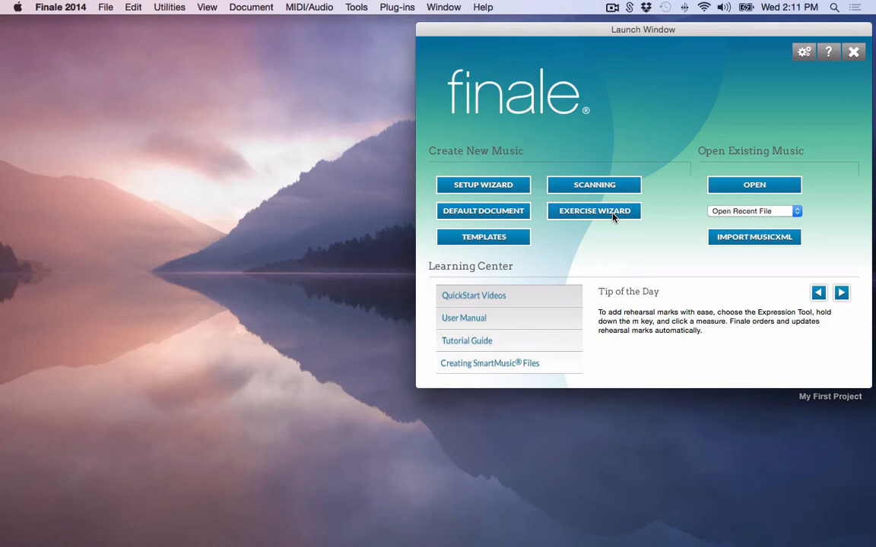
{"action": "mouse_move", "coordinate": [624, 205]}
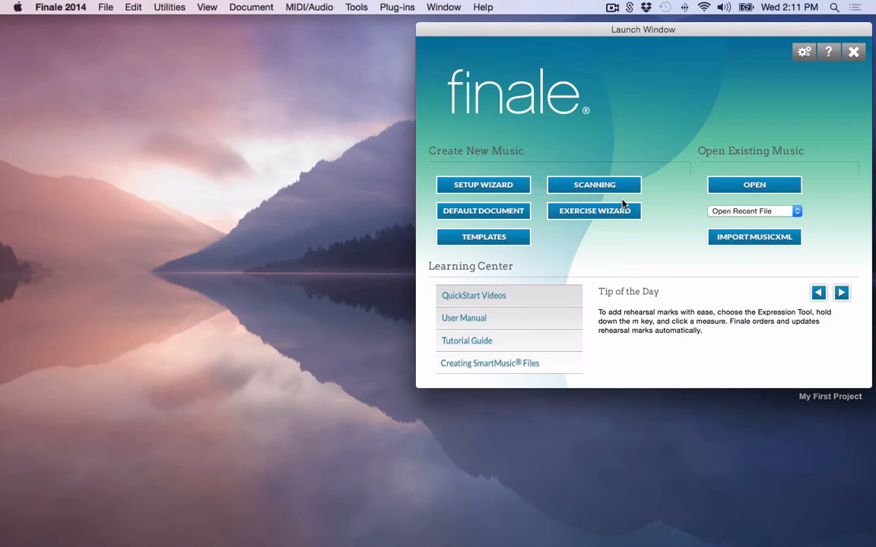
{"action": "mouse_move", "coordinate": [751, 119]}
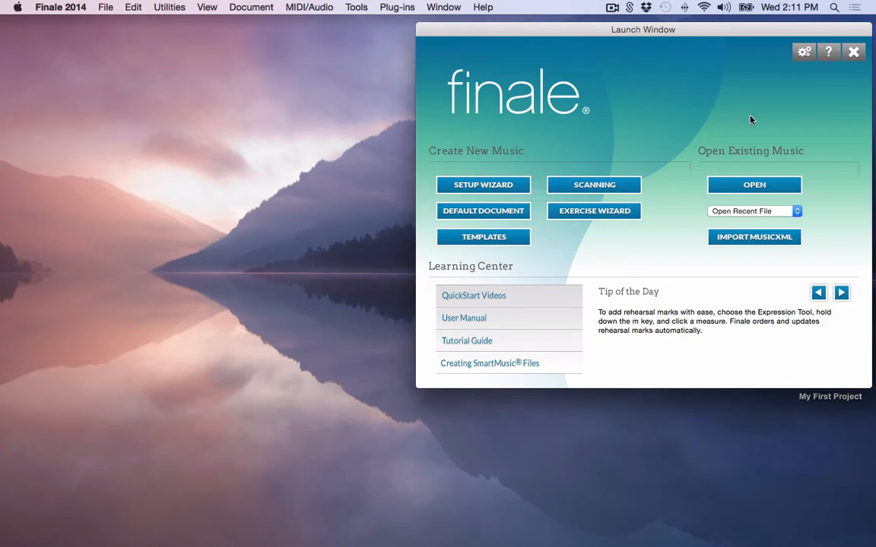
{"action": "mouse_move", "coordinate": [754, 185]}
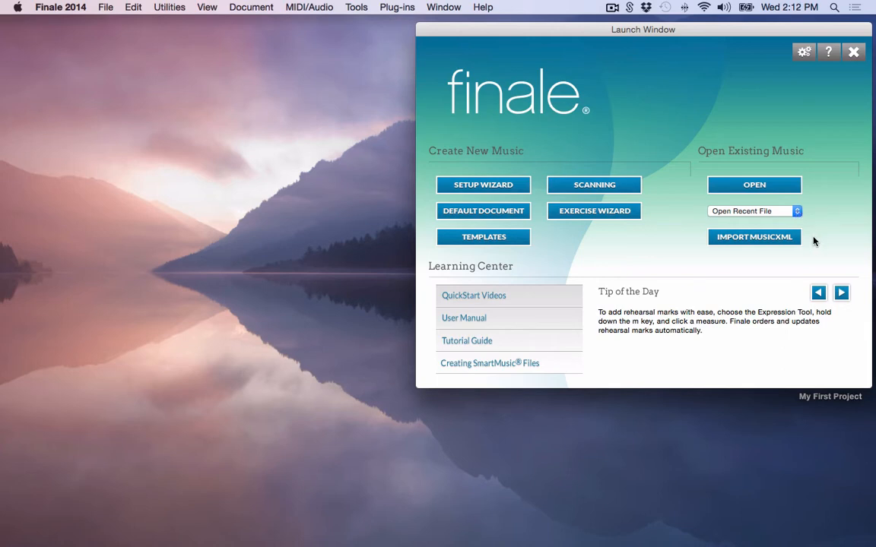
{"action": "mouse_move", "coordinate": [737, 245]}
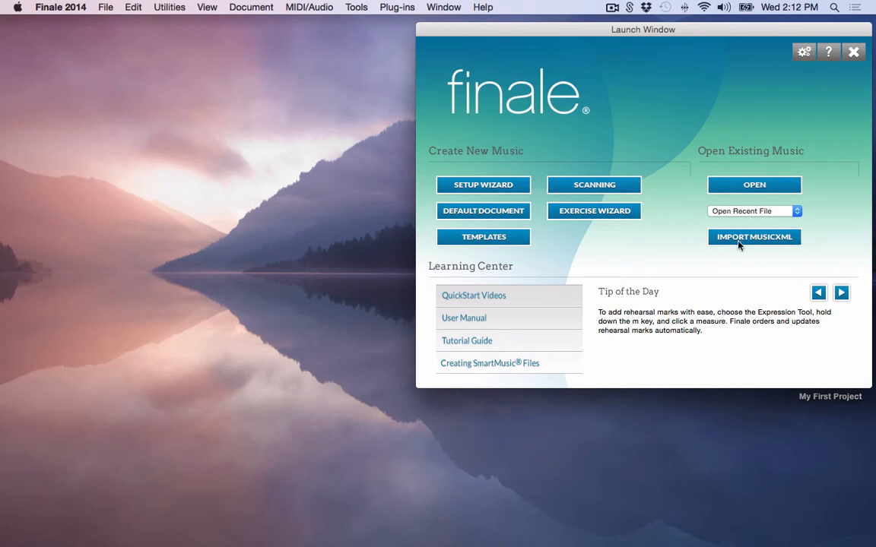
{"action": "mouse_move", "coordinate": [795, 247]}
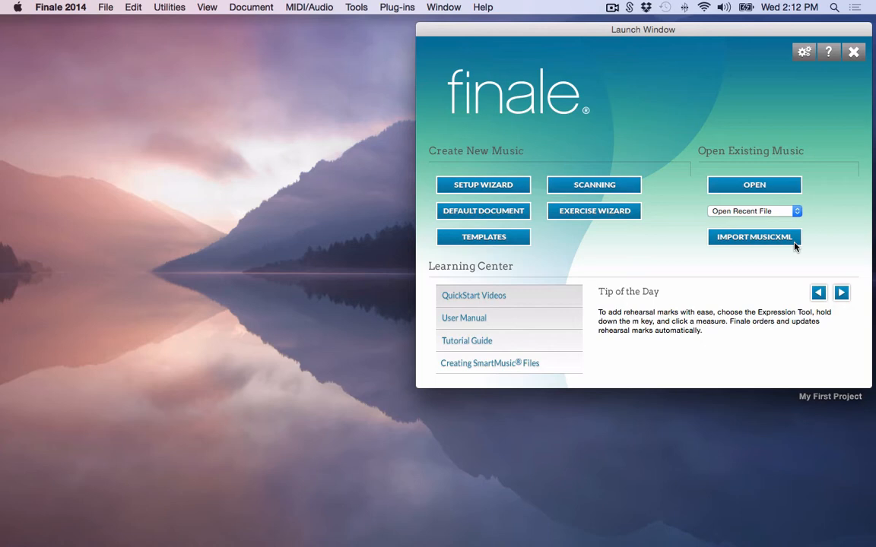
{"action": "mouse_move", "coordinate": [722, 264]}
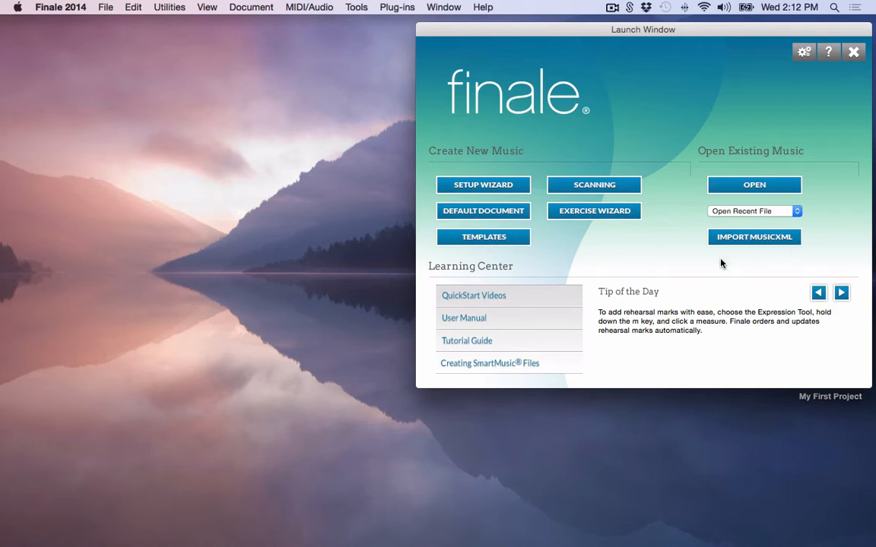
{"action": "mouse_move", "coordinate": [522, 274]}
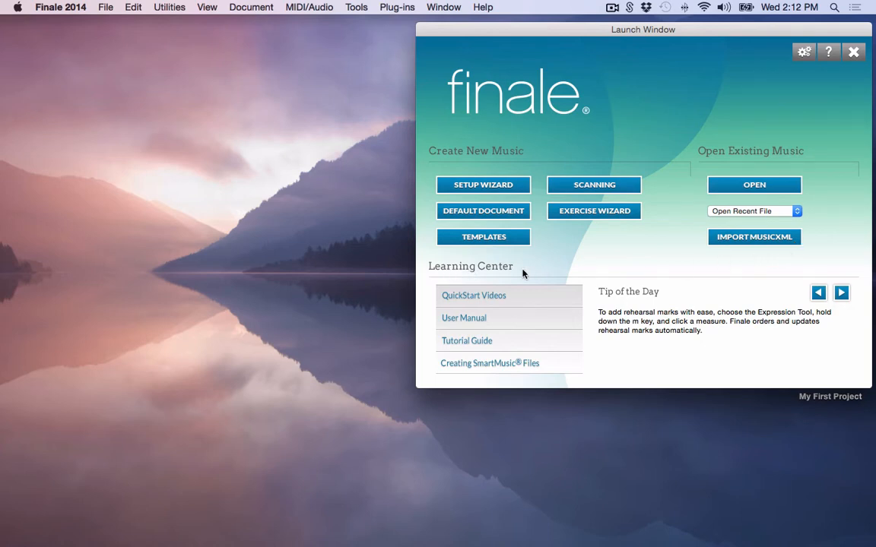
{"action": "mouse_move", "coordinate": [517, 301]}
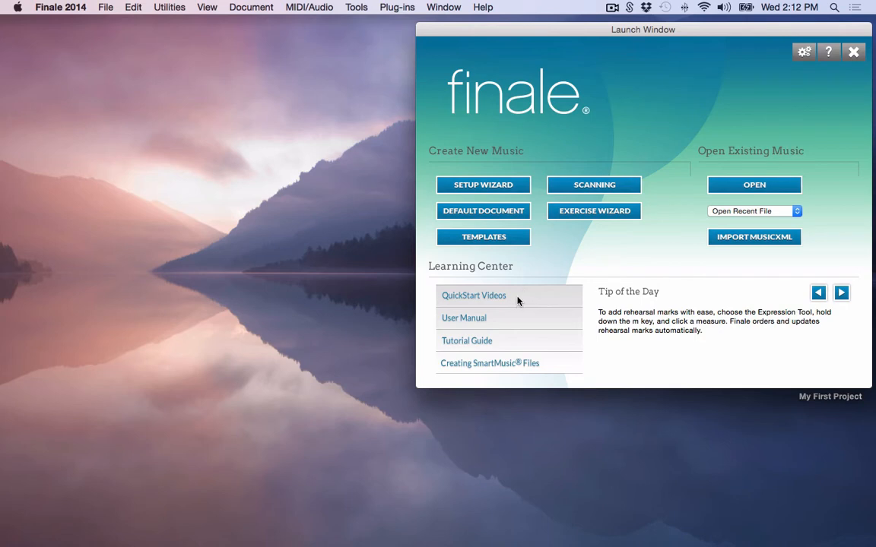
{"action": "mouse_move", "coordinate": [481, 324]}
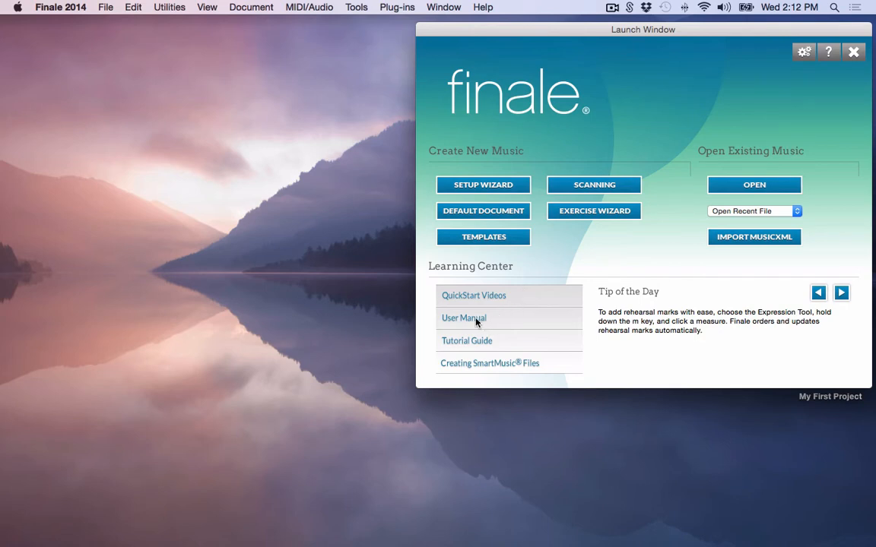
{"action": "mouse_move", "coordinate": [489, 205]}
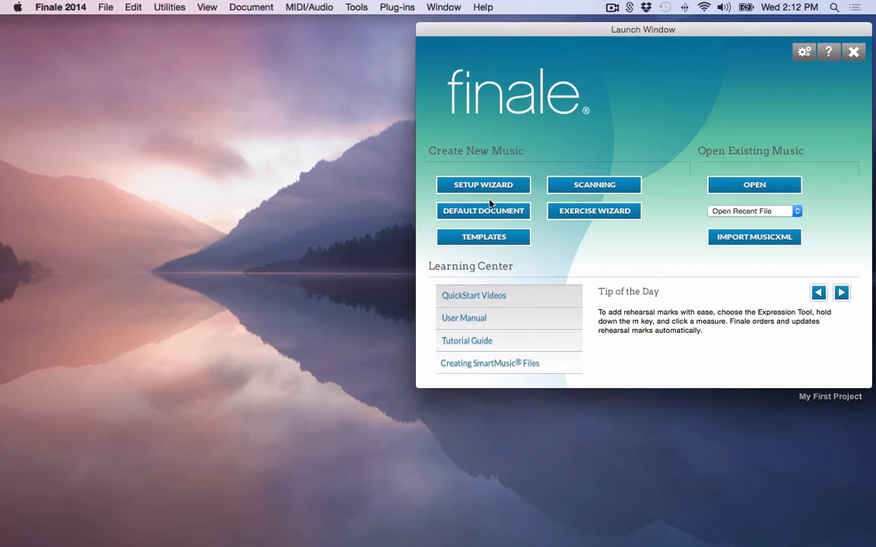
{"action": "mouse_move", "coordinate": [489, 10]}
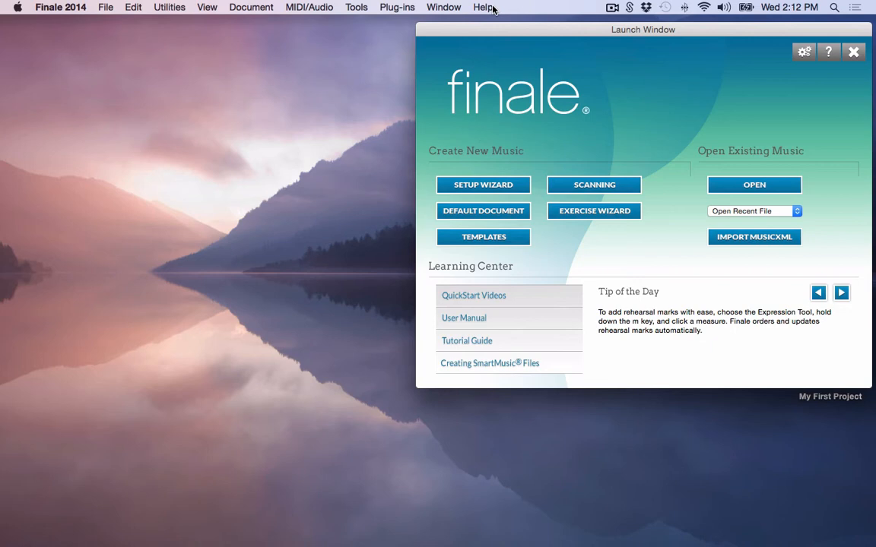
{"action": "mouse_move", "coordinate": [484, 10]}
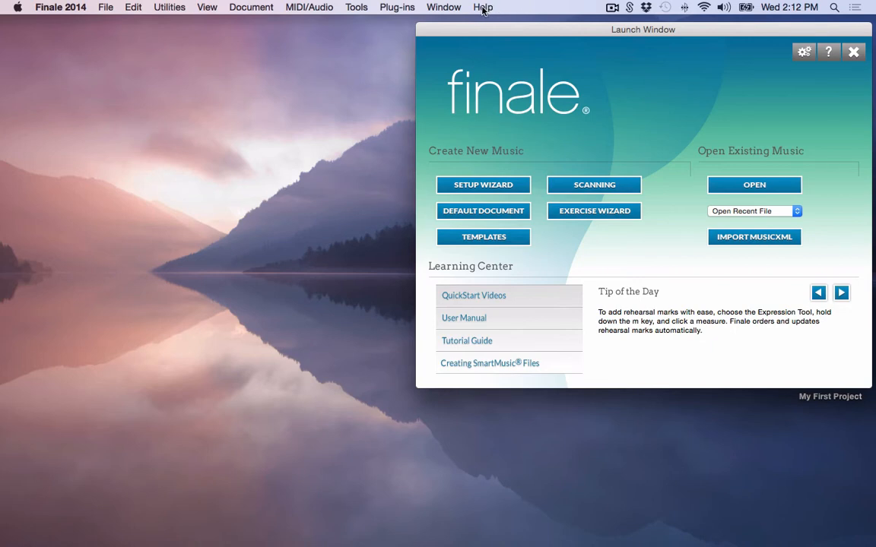
{"action": "mouse_move", "coordinate": [494, 318]}
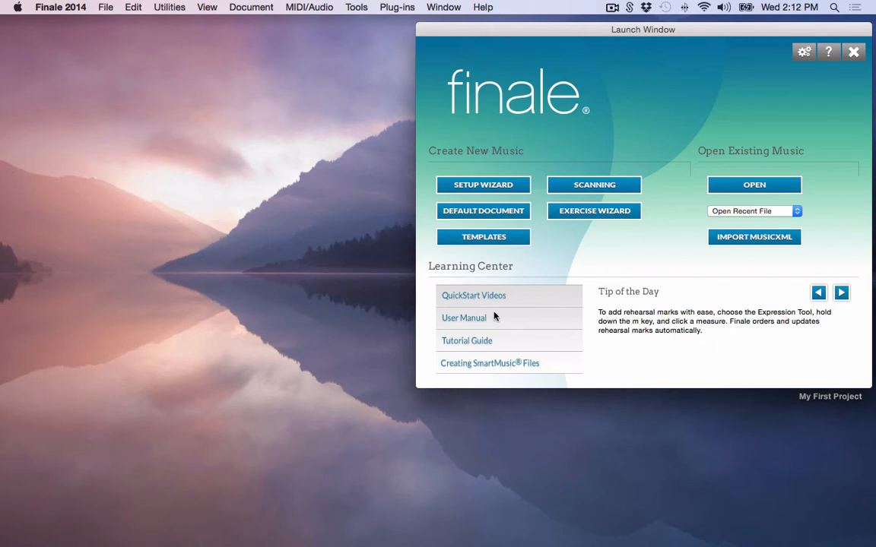
{"action": "mouse_move", "coordinate": [490, 323]}
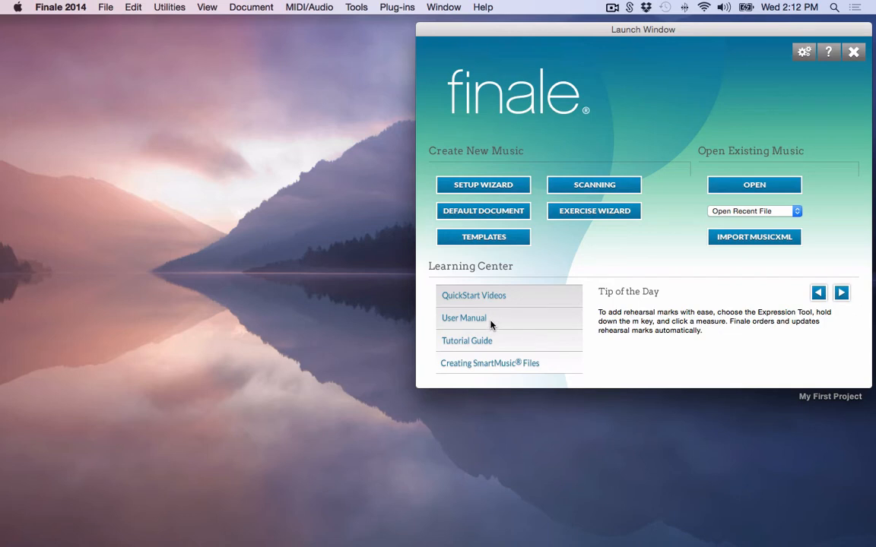
{"action": "mouse_move", "coordinate": [492, 345]}
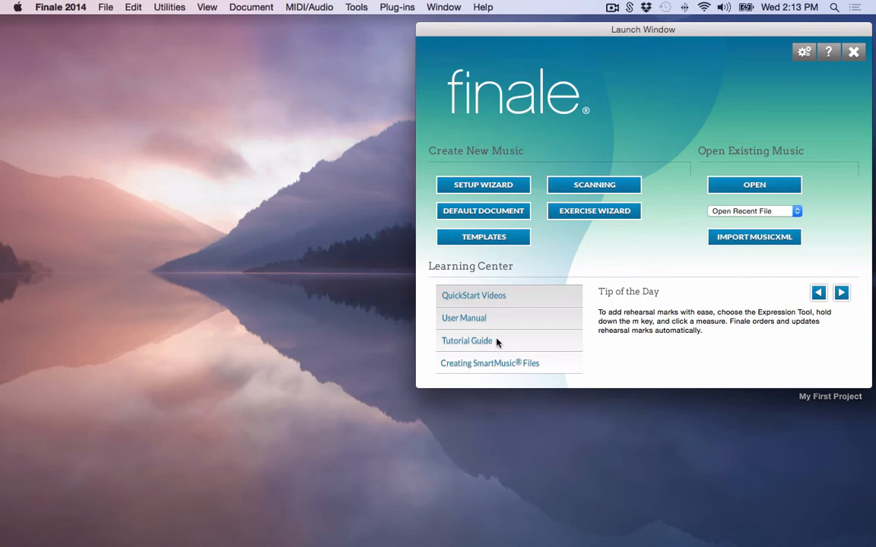
{"action": "mouse_move", "coordinate": [552, 374]}
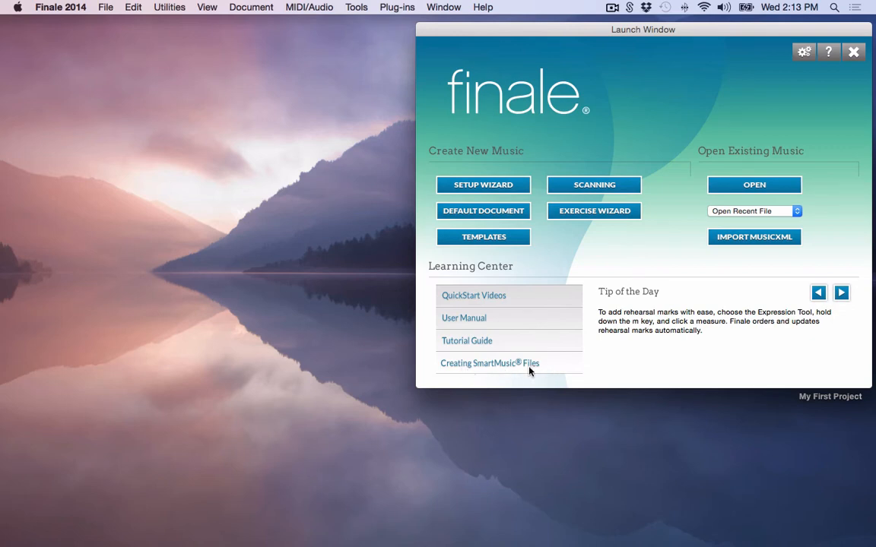
{"action": "mouse_move", "coordinate": [543, 370]}
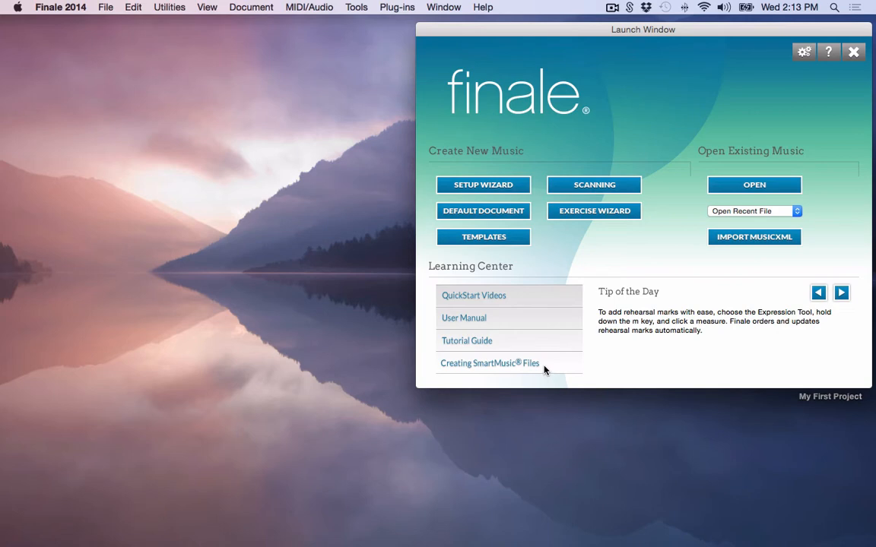
{"action": "mouse_move", "coordinate": [524, 368]}
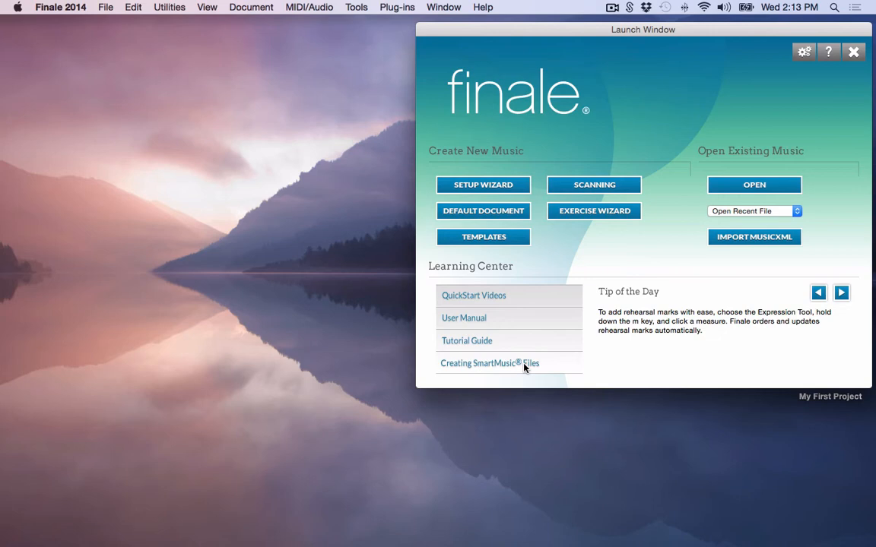
{"action": "mouse_move", "coordinate": [665, 315]}
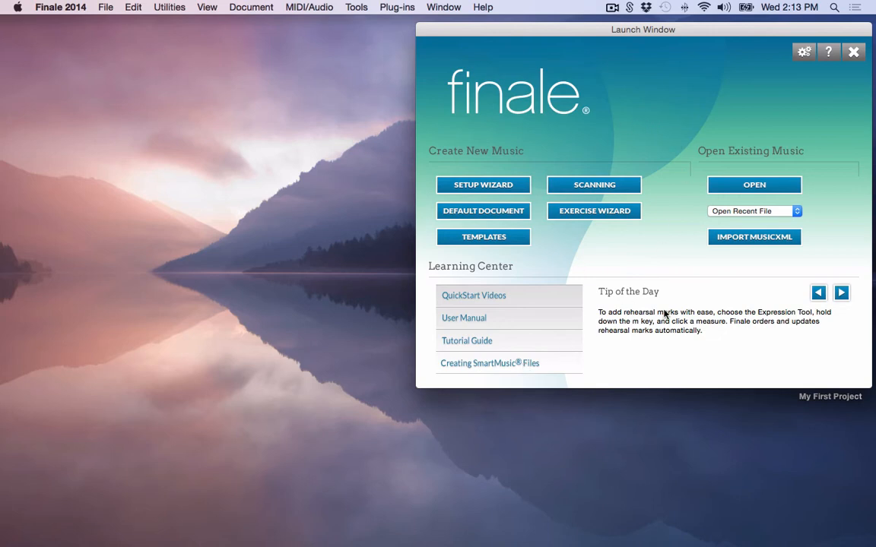
{"action": "mouse_move", "coordinate": [737, 312]}
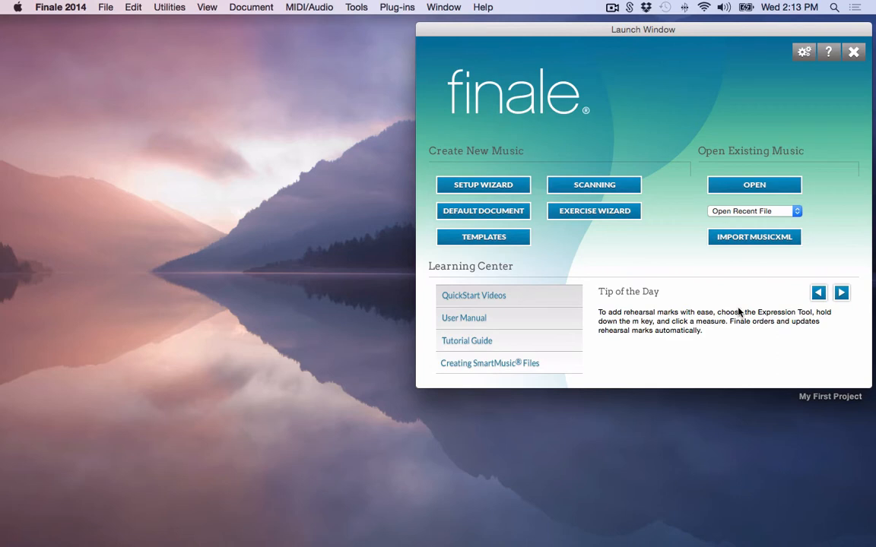
{"action": "mouse_move", "coordinate": [507, 167]}
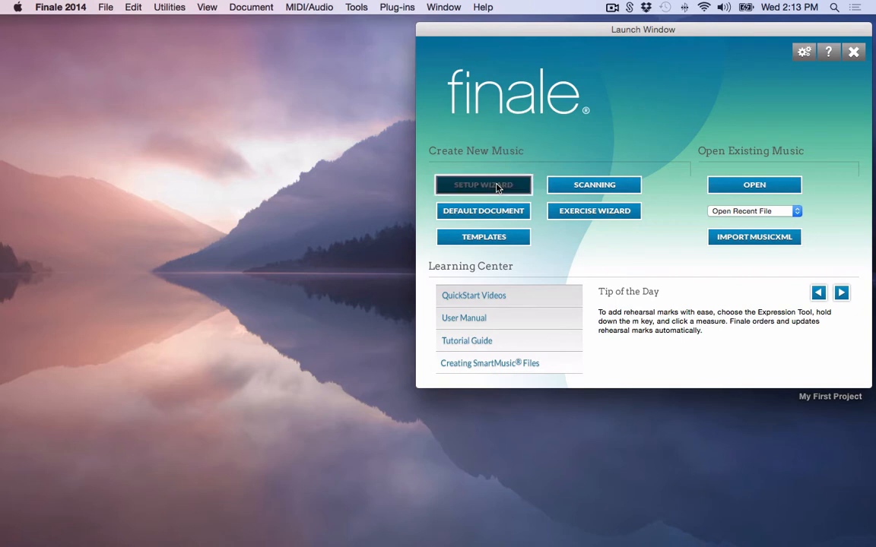
Step: Preview Jazz Band and the Band/Choral styles, then settle on Create New Ensemble with Engraved Style
{"action": "left_click", "coordinate": [483, 185]}
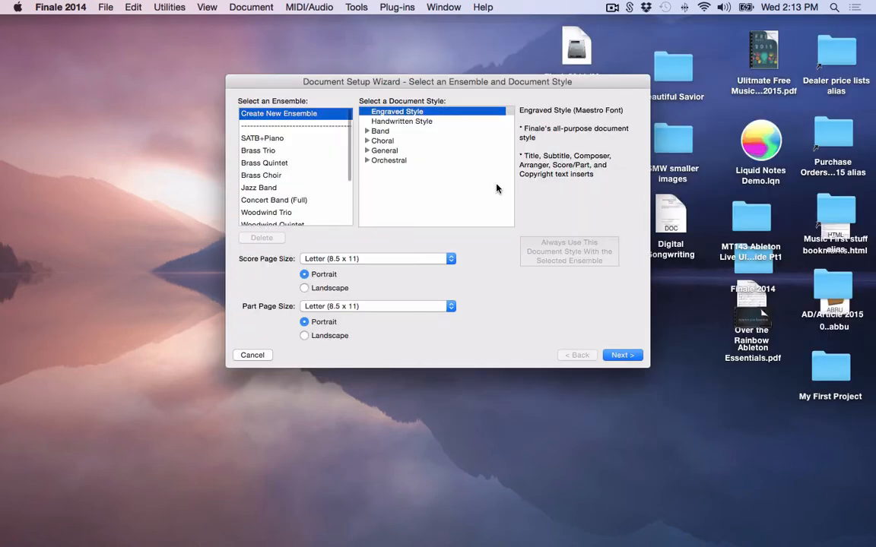
{"action": "mouse_move", "coordinate": [413, 160]}
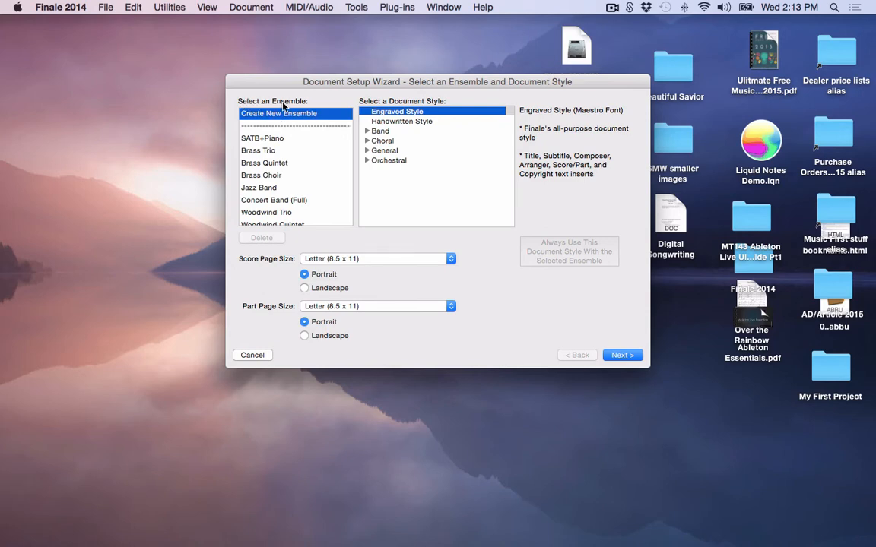
{"action": "mouse_move", "coordinate": [275, 168]}
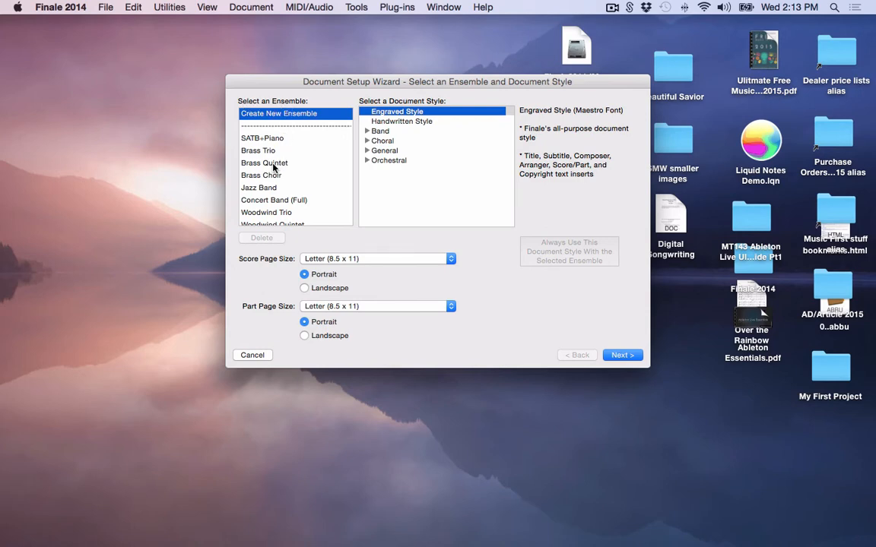
{"action": "mouse_move", "coordinate": [271, 191]}
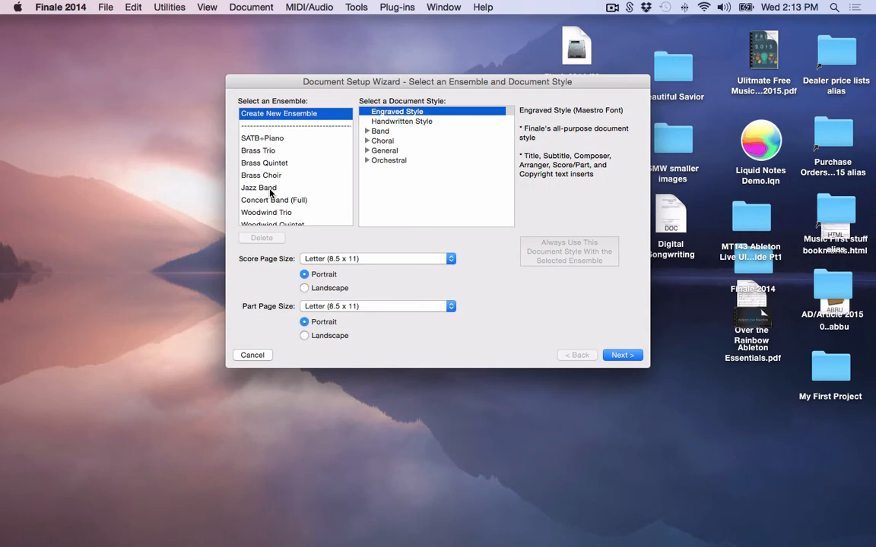
{"action": "mouse_move", "coordinate": [273, 212]}
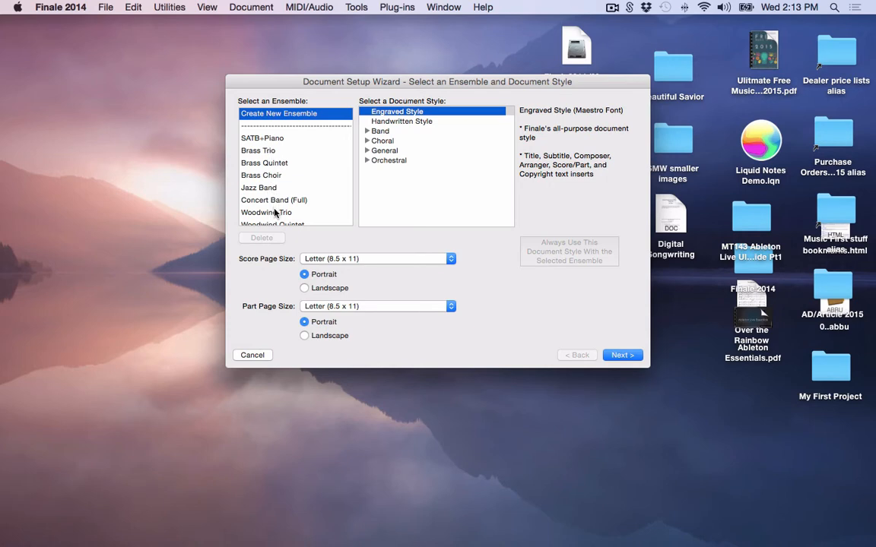
{"action": "mouse_move", "coordinate": [416, 115]}
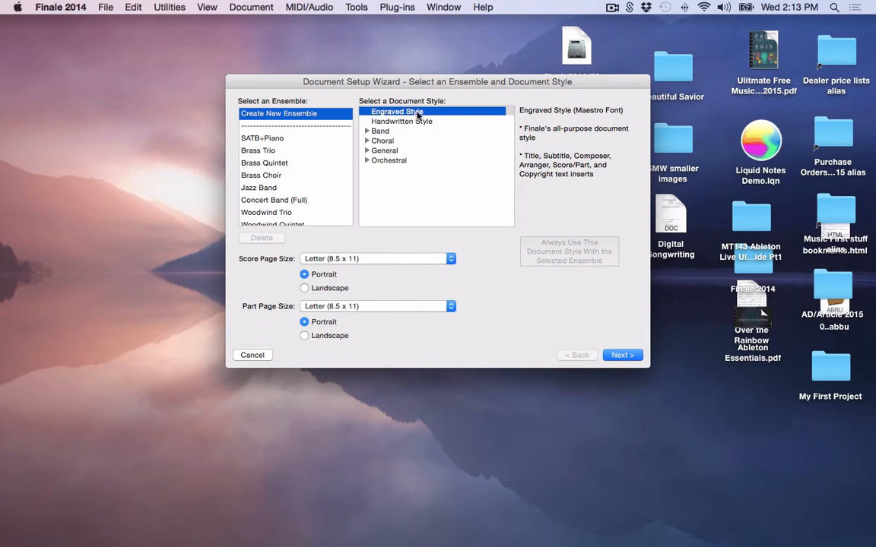
{"action": "mouse_move", "coordinate": [270, 188]}
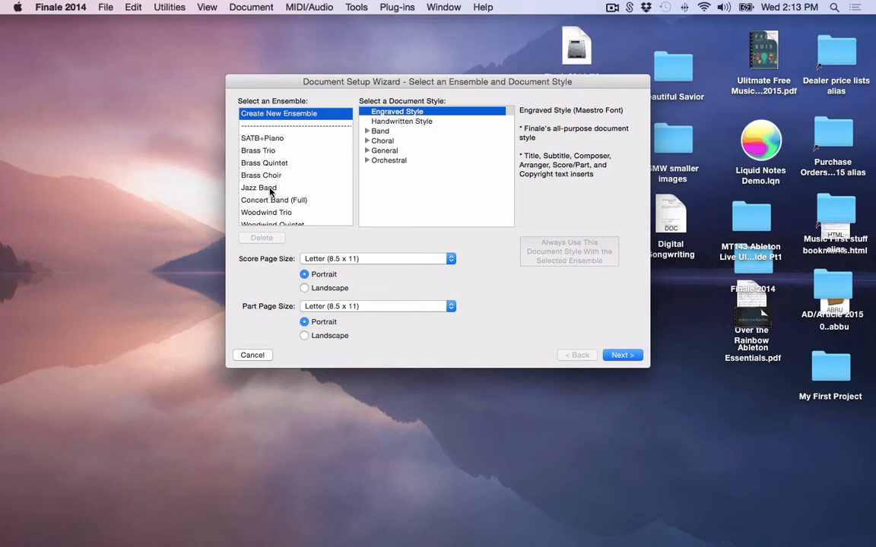
{"action": "left_click", "coordinate": [401, 121]}
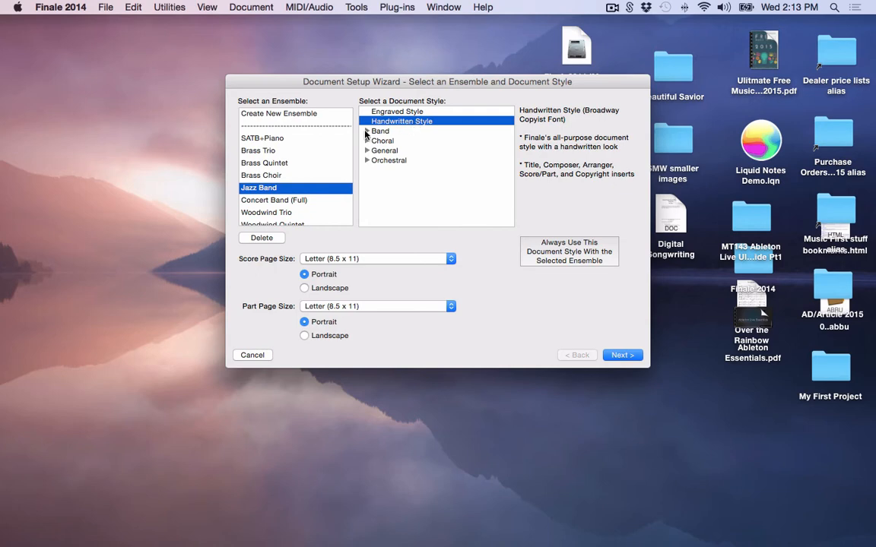
{"action": "left_click", "coordinate": [368, 131]}
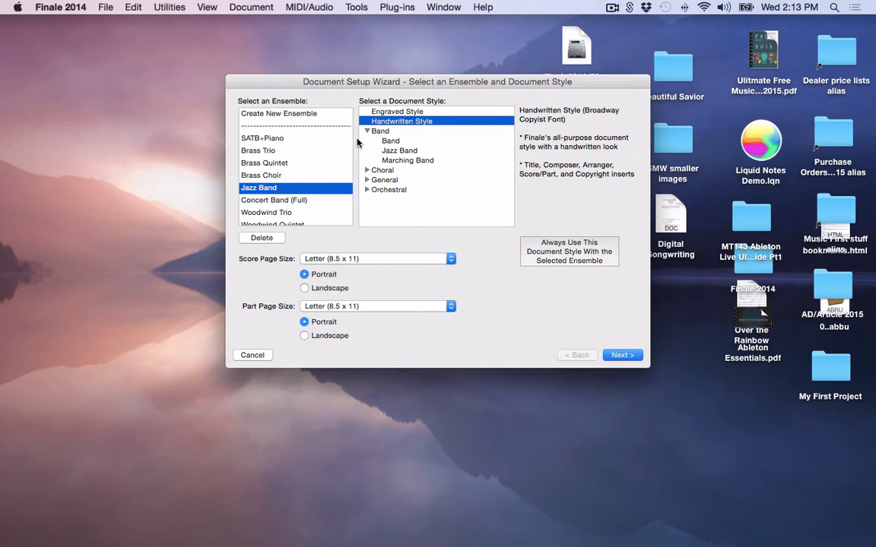
{"action": "left_click", "coordinate": [367, 131]}
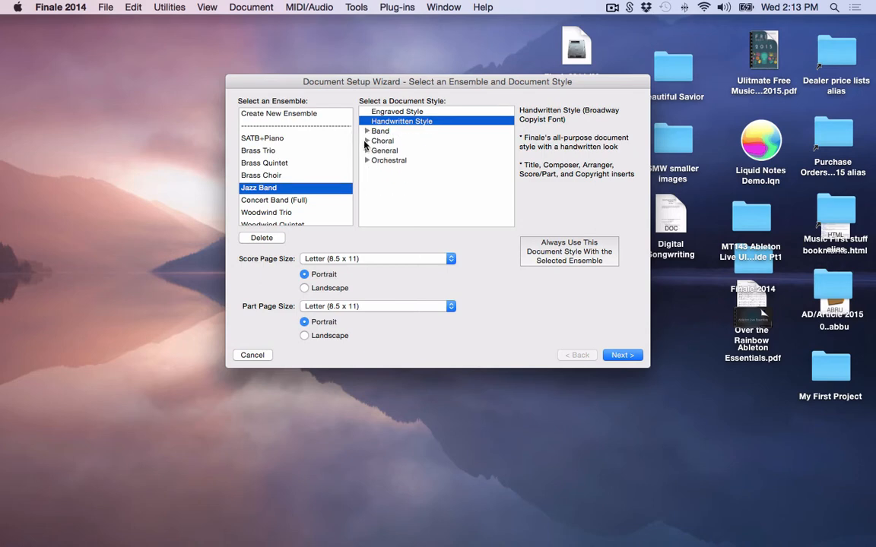
{"action": "left_click", "coordinate": [367, 141]}
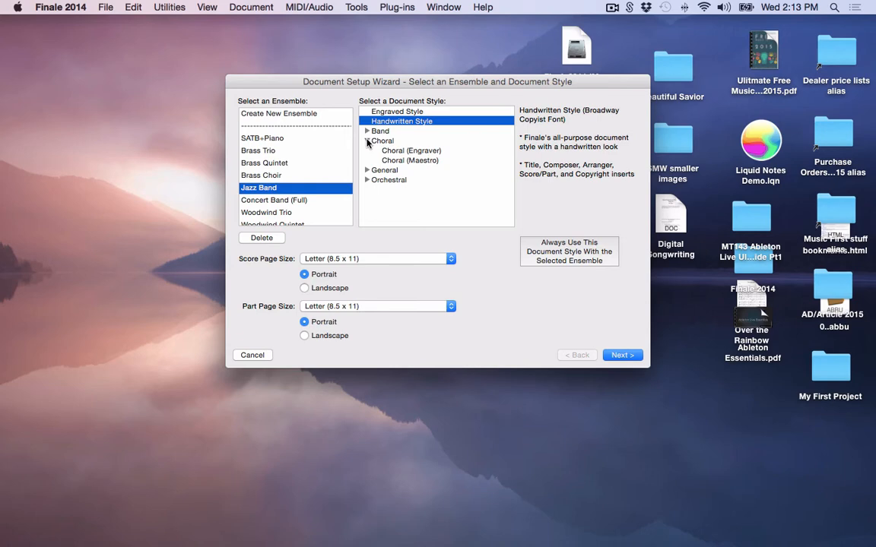
{"action": "left_click", "coordinate": [367, 140]}
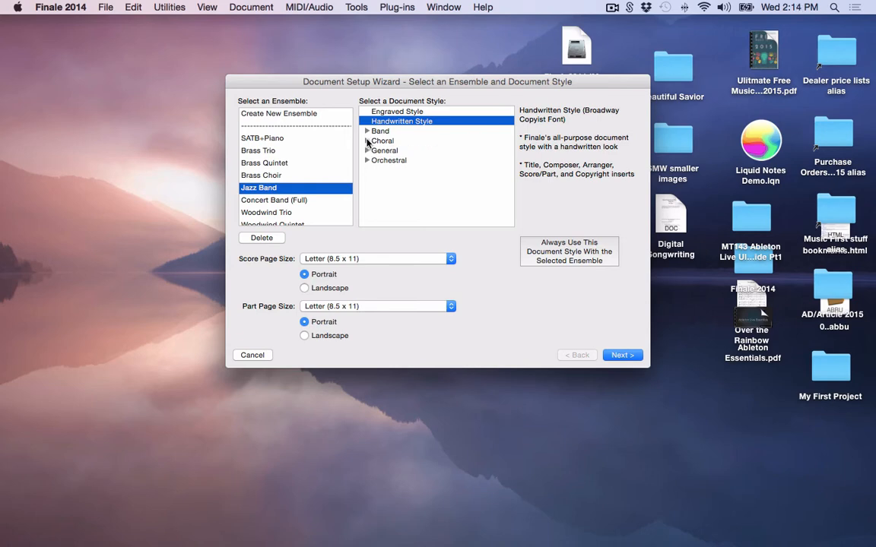
{"action": "left_click", "coordinate": [279, 113]}
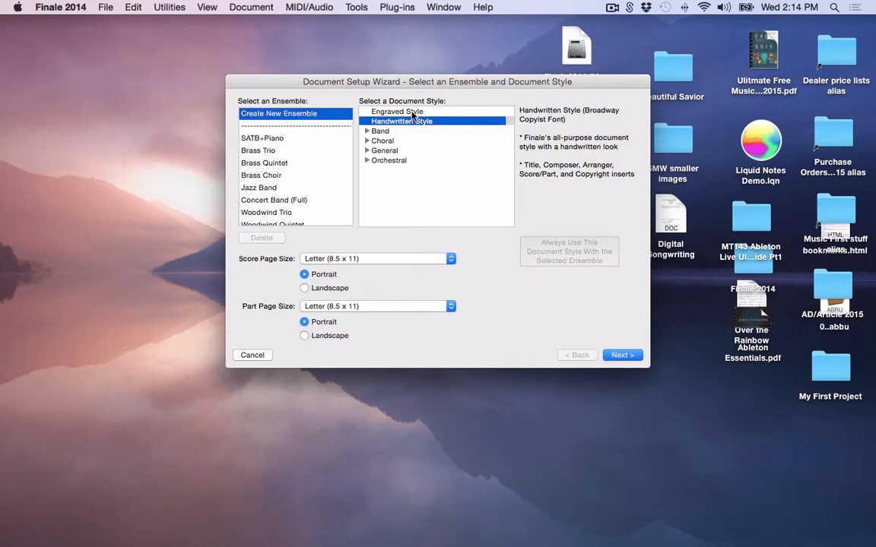
{"action": "left_click", "coordinate": [396, 111]}
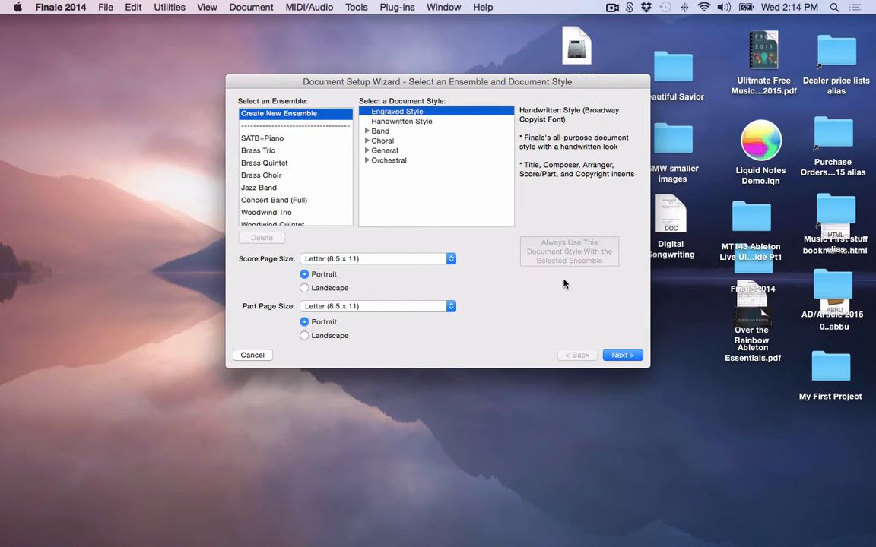
Step: Add Flute and Clarinet in Bb from Woodwinds, then Horn in F from Brass
{"action": "left_click", "coordinate": [622, 355]}
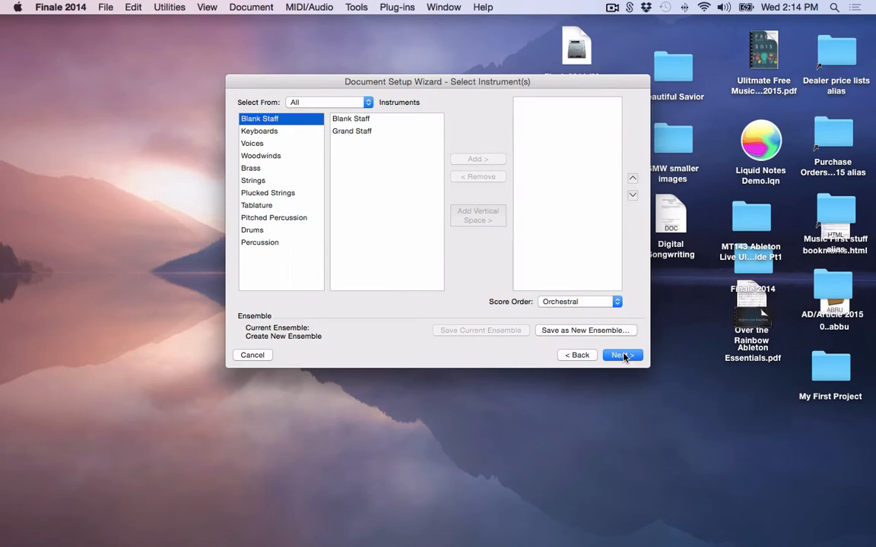
{"action": "mouse_move", "coordinate": [429, 158]}
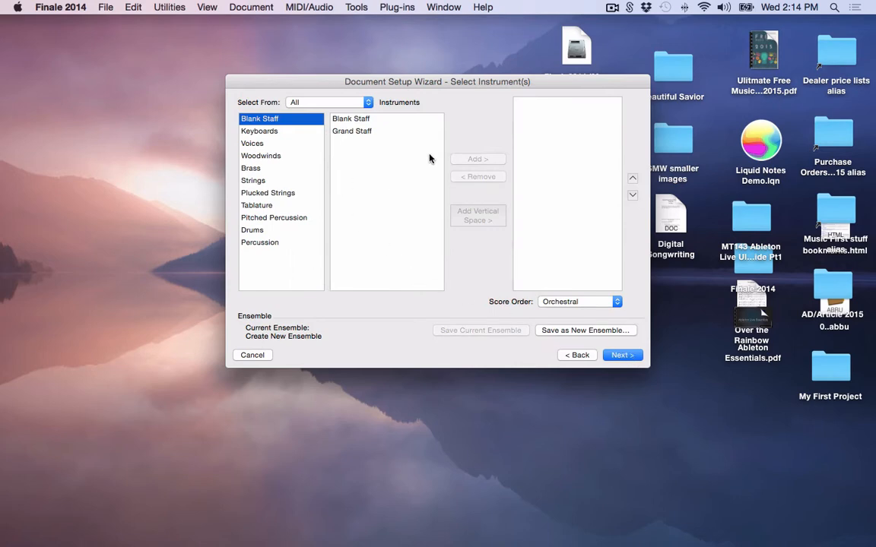
{"action": "mouse_move", "coordinate": [263, 158]}
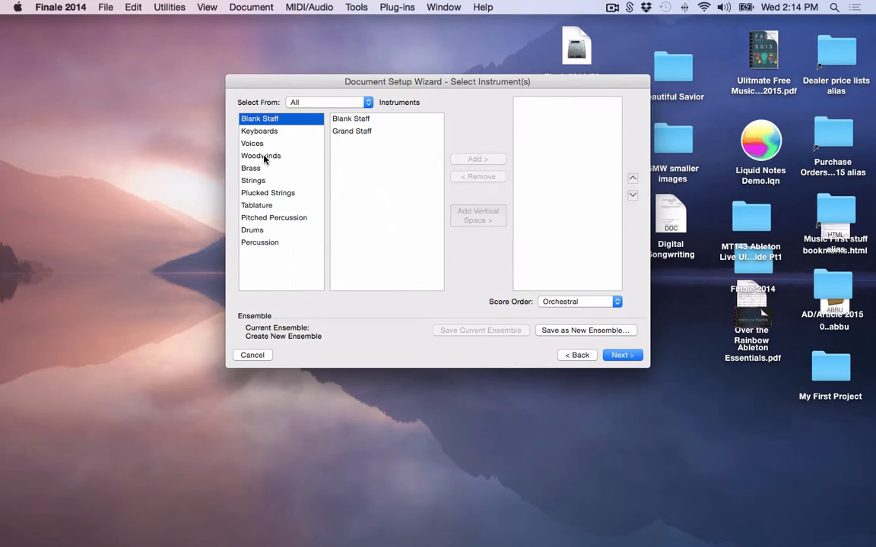
{"action": "left_click", "coordinate": [261, 156]}
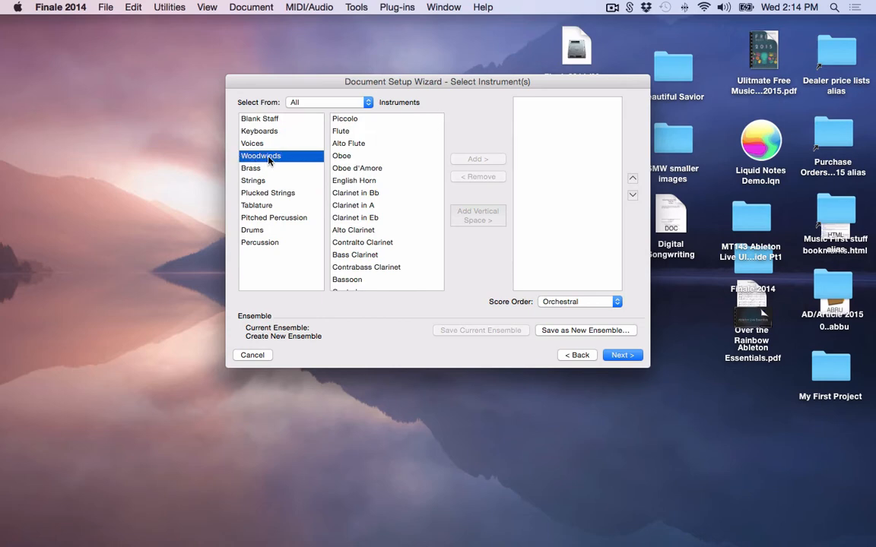
{"action": "left_click", "coordinate": [341, 131]}
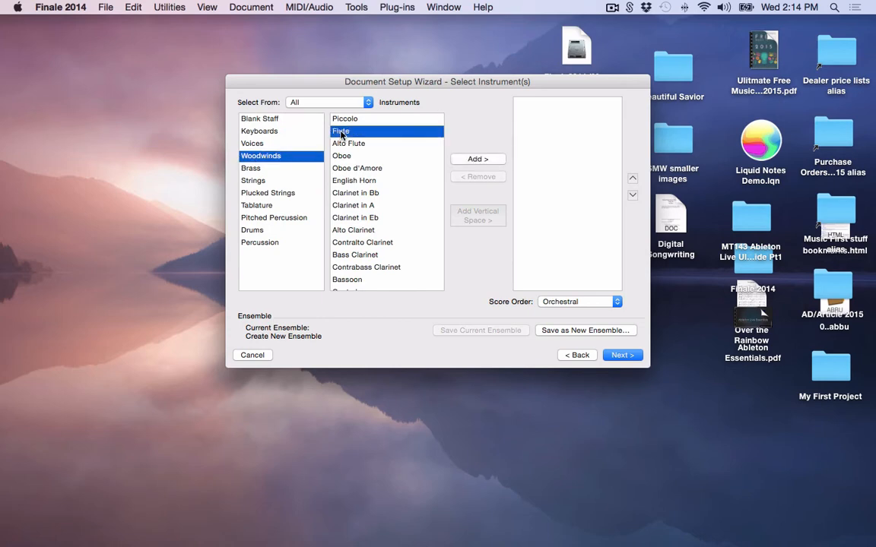
{"action": "left_click", "coordinate": [476, 159]}
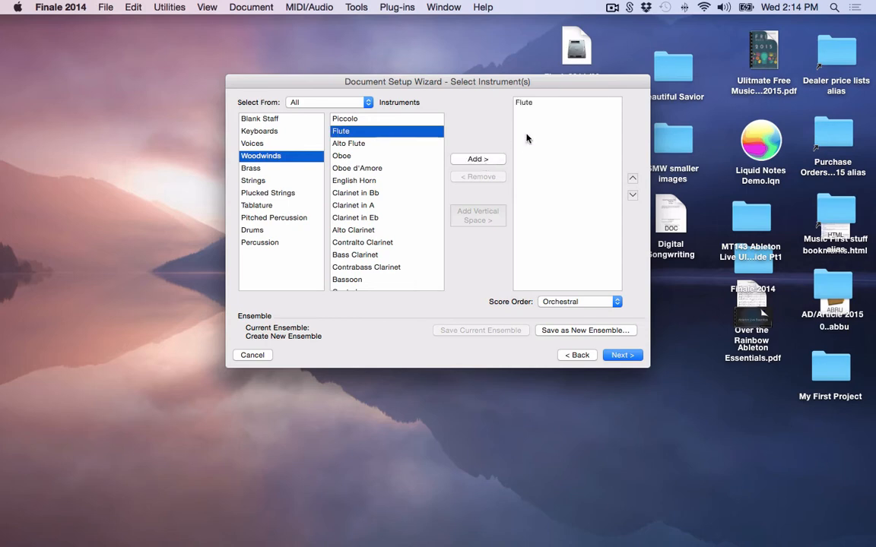
{"action": "mouse_move", "coordinate": [540, 144]}
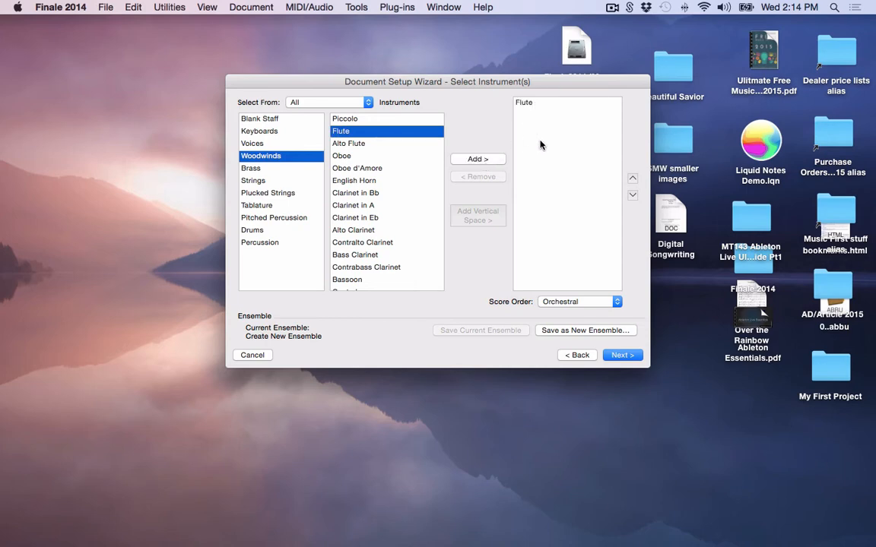
{"action": "mouse_move", "coordinate": [440, 209]}
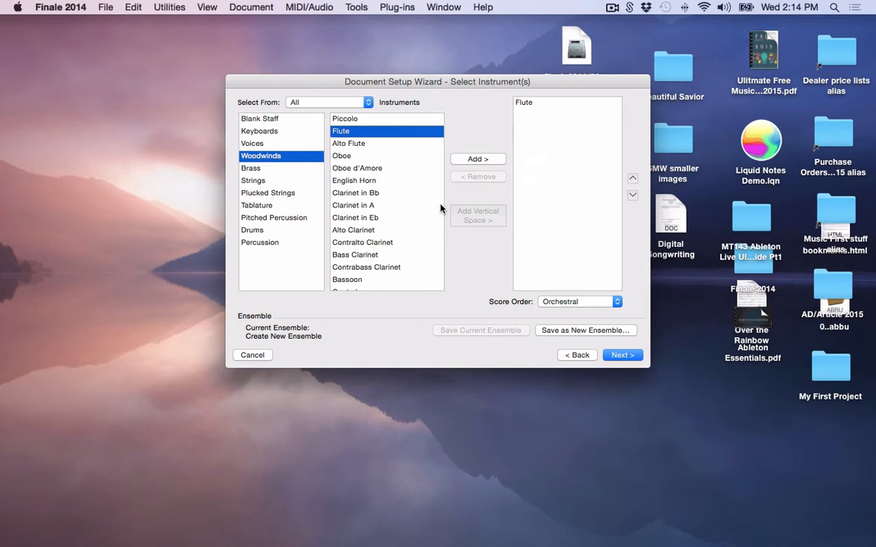
{"action": "left_click", "coordinate": [355, 192]}
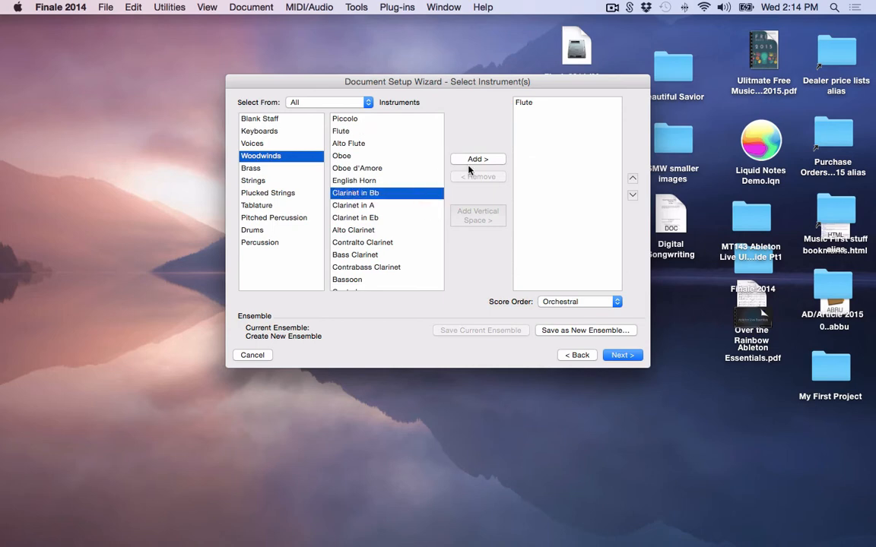
{"action": "left_click", "coordinate": [478, 159]}
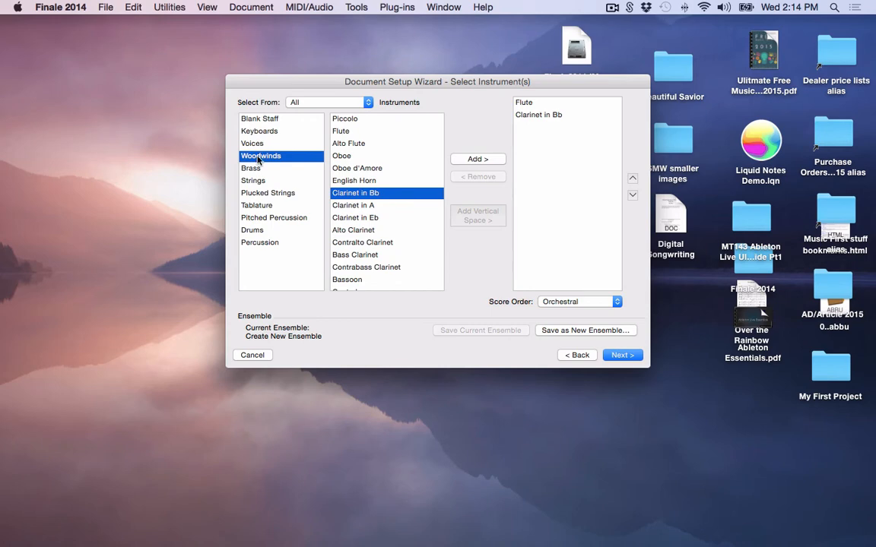
{"action": "left_click", "coordinate": [250, 168]}
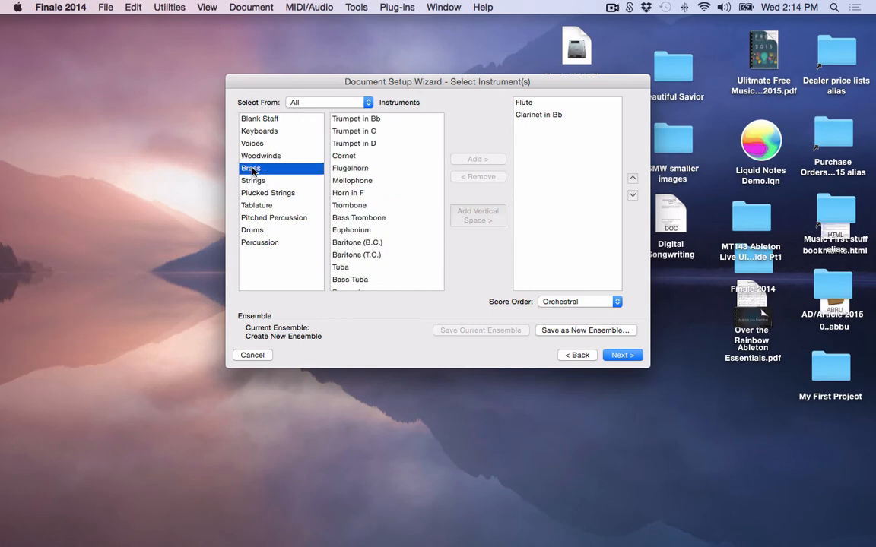
{"action": "left_click", "coordinate": [348, 193]}
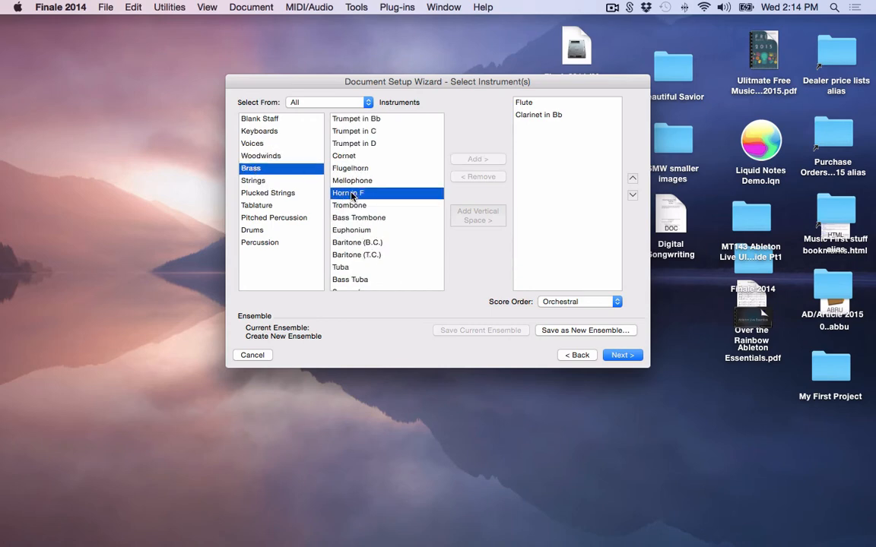
{"action": "left_click", "coordinate": [478, 159]}
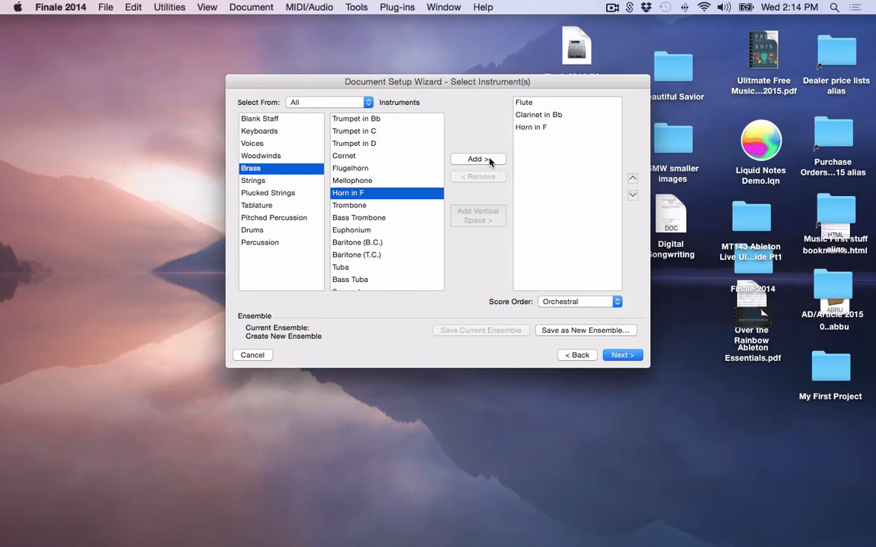
{"action": "mouse_move", "coordinate": [532, 94]}
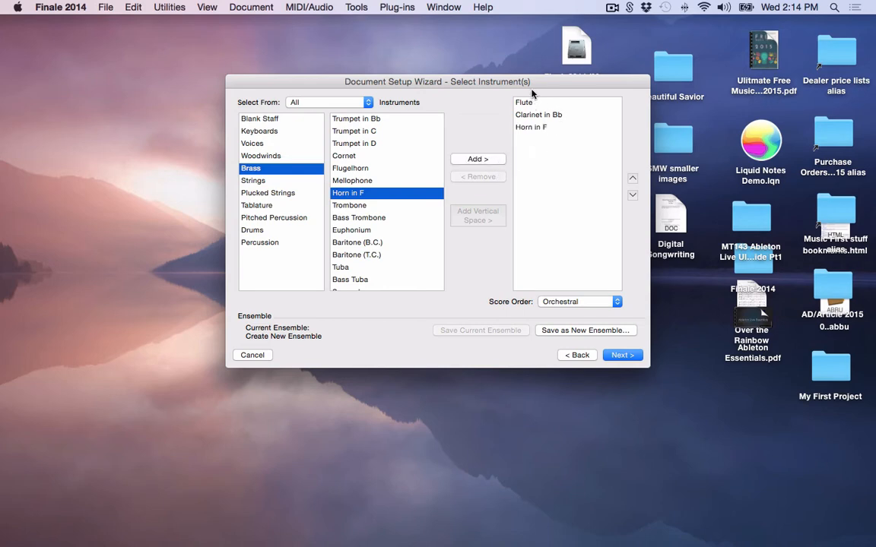
{"action": "mouse_move", "coordinate": [529, 139]}
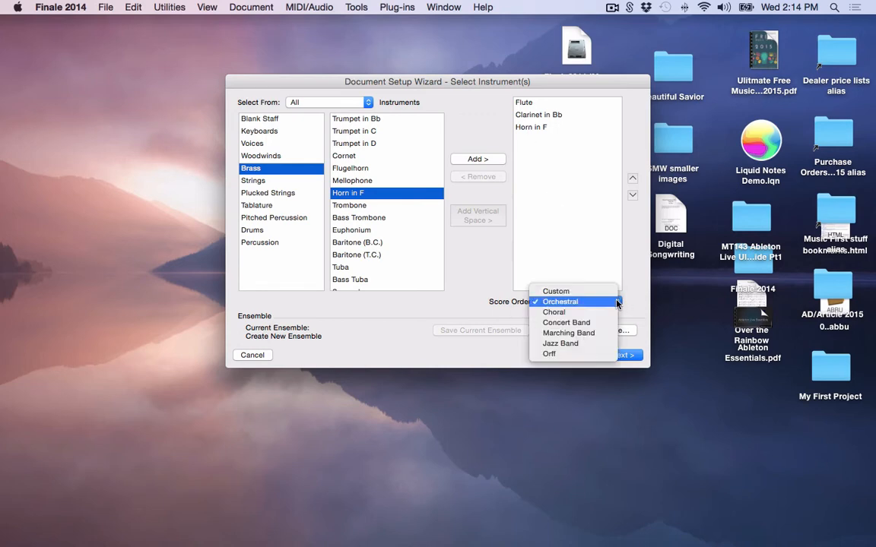
{"action": "mouse_move", "coordinate": [554, 312]}
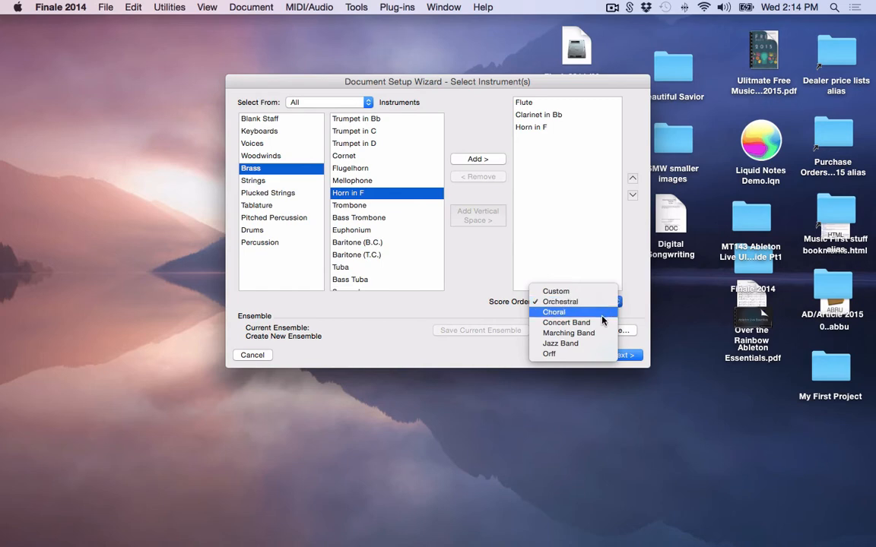
Step: Try Concert Band, then Marching Band, as the score order
{"action": "left_click", "coordinate": [565, 322]}
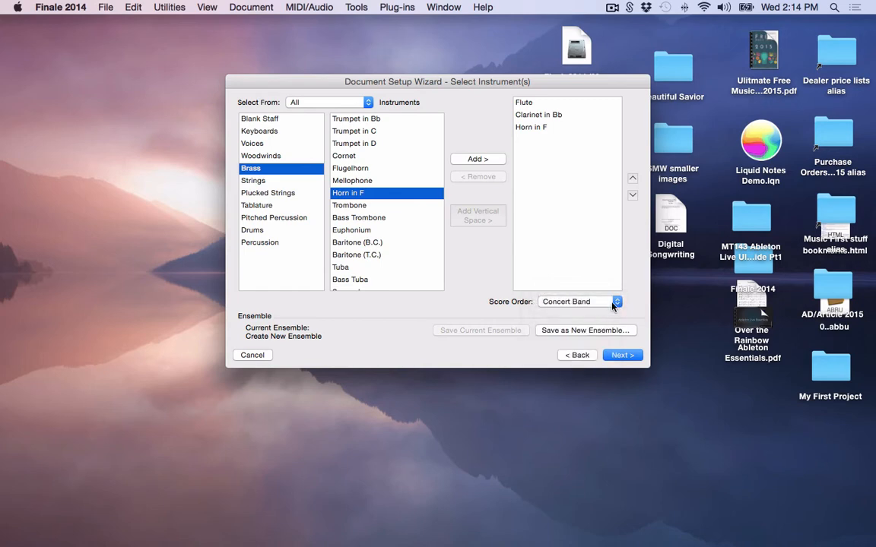
{"action": "left_click", "coordinate": [616, 302]}
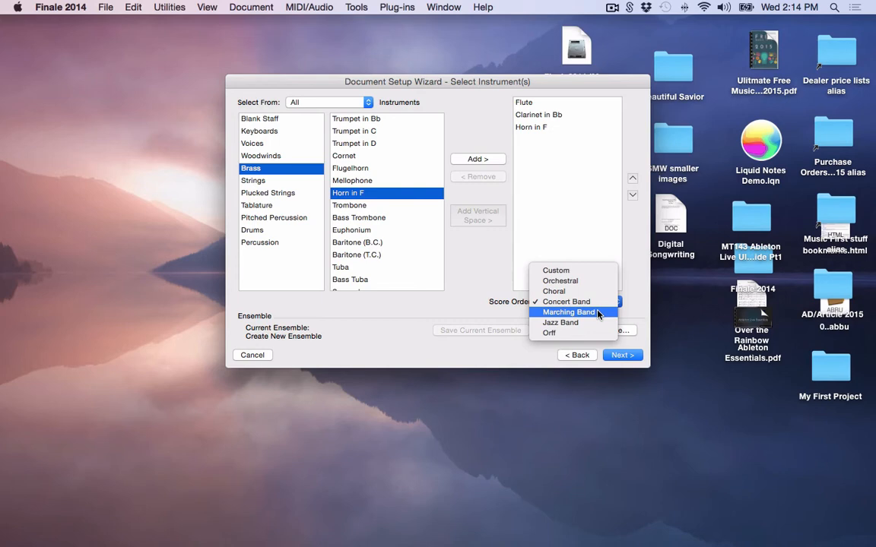
{"action": "left_click", "coordinate": [568, 312]}
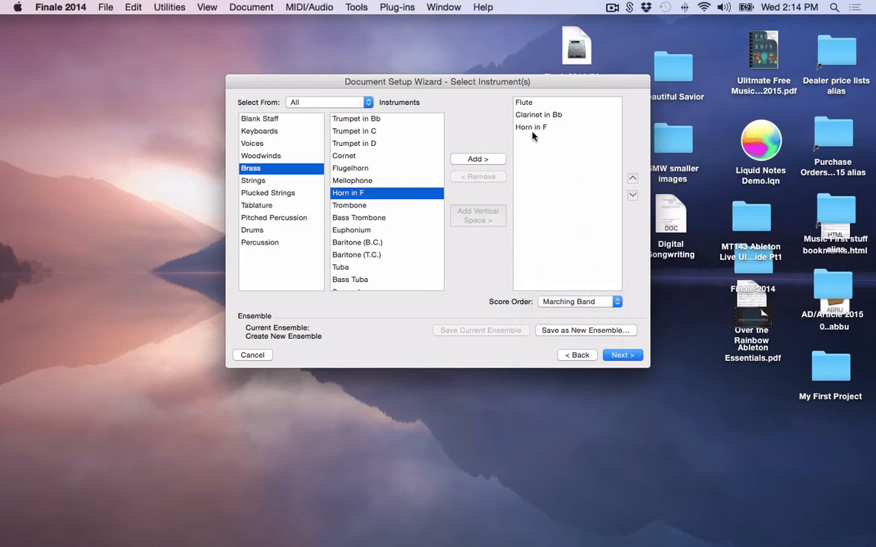
{"action": "mouse_move", "coordinate": [527, 133]}
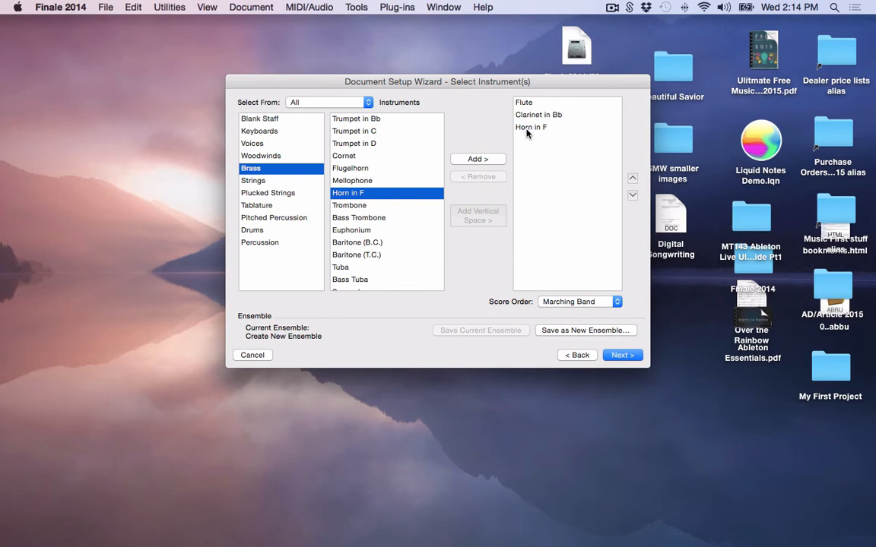
Step: Move Horn in F above Clarinet in Bb and back to last, then continue
{"action": "left_click", "coordinate": [530, 127]}
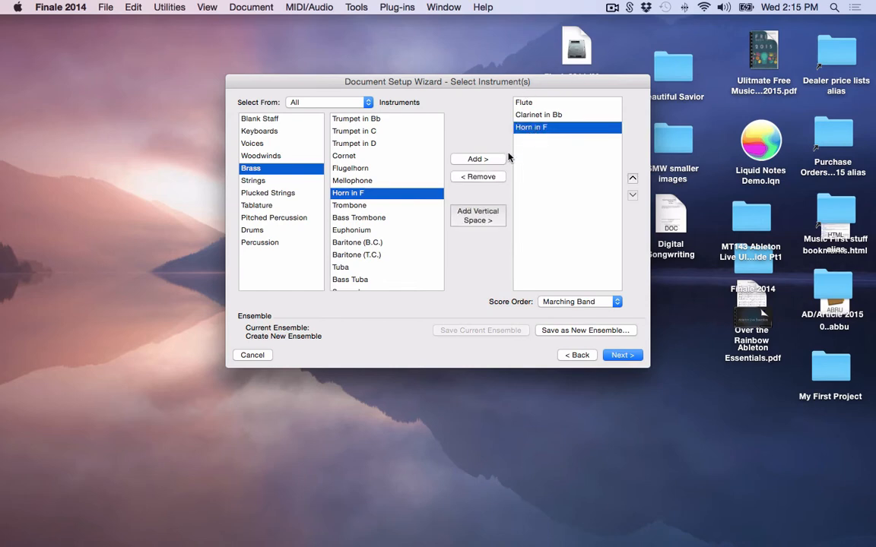
{"action": "mouse_move", "coordinate": [536, 146]}
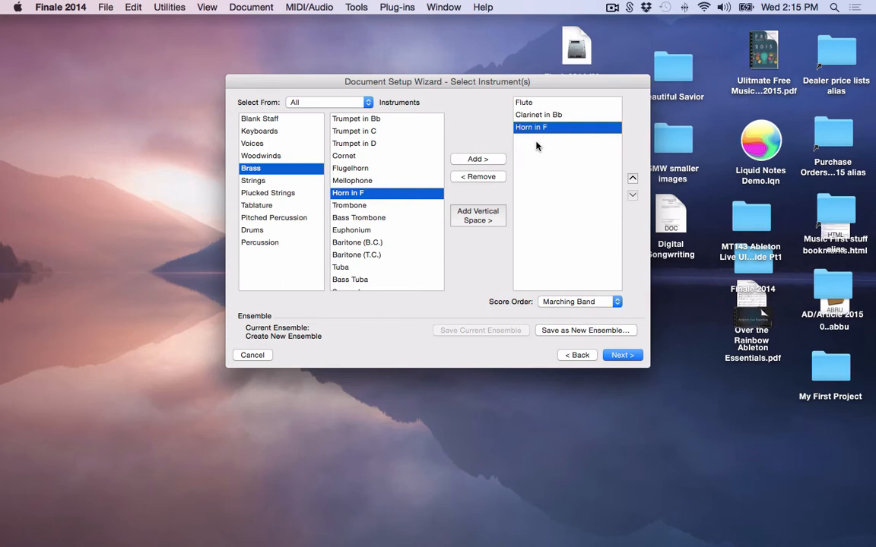
{"action": "mouse_move", "coordinate": [536, 132]}
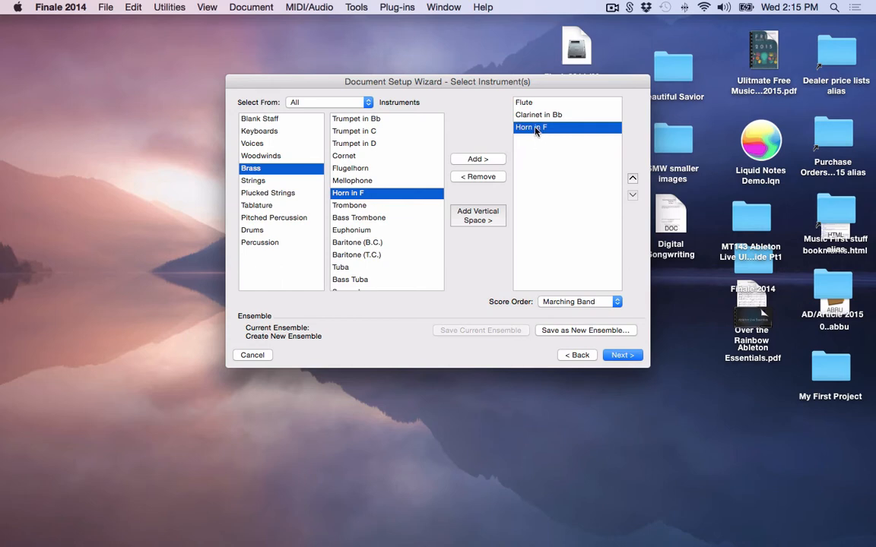
{"action": "mouse_move", "coordinate": [632, 179]}
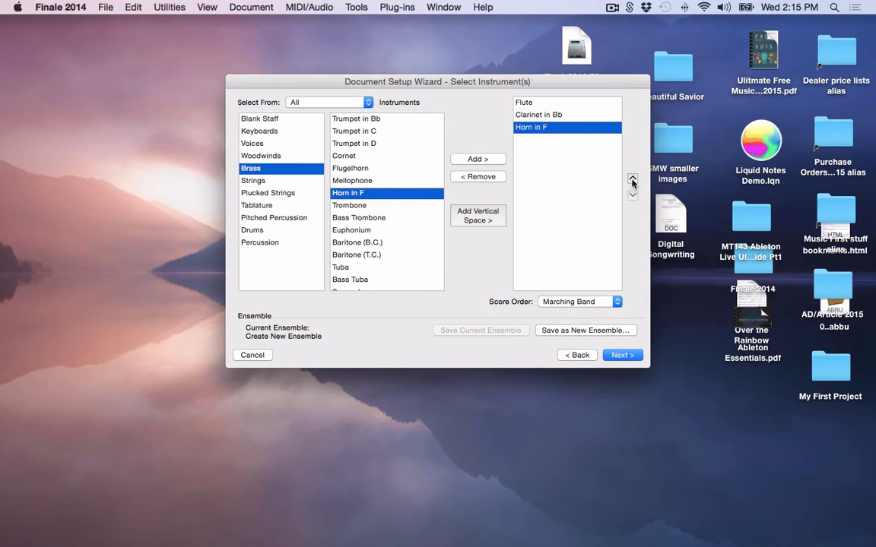
{"action": "left_click", "coordinate": [632, 180]}
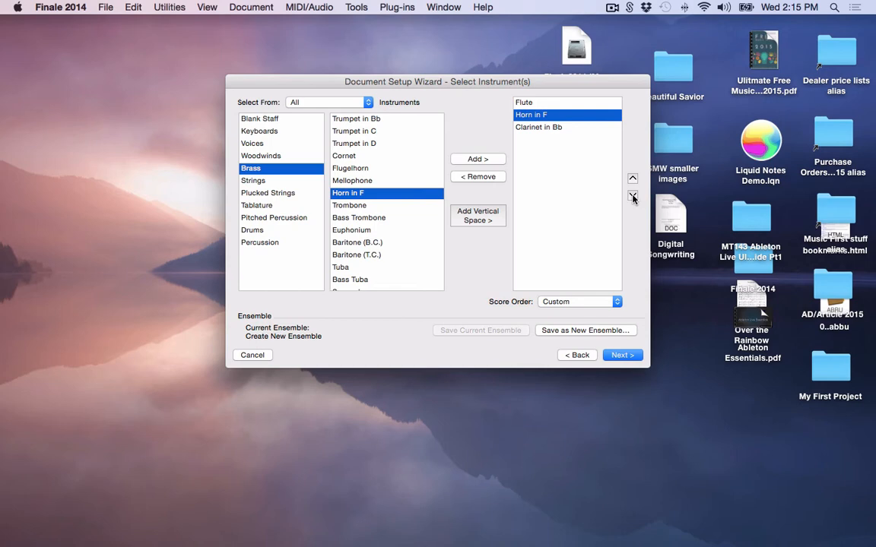
{"action": "left_click", "coordinate": [632, 194]}
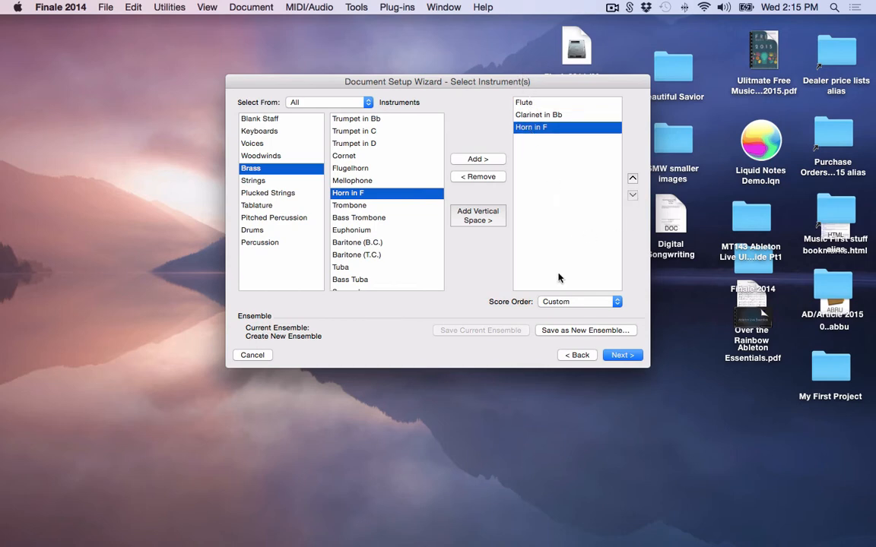
{"action": "left_click", "coordinate": [621, 355]}
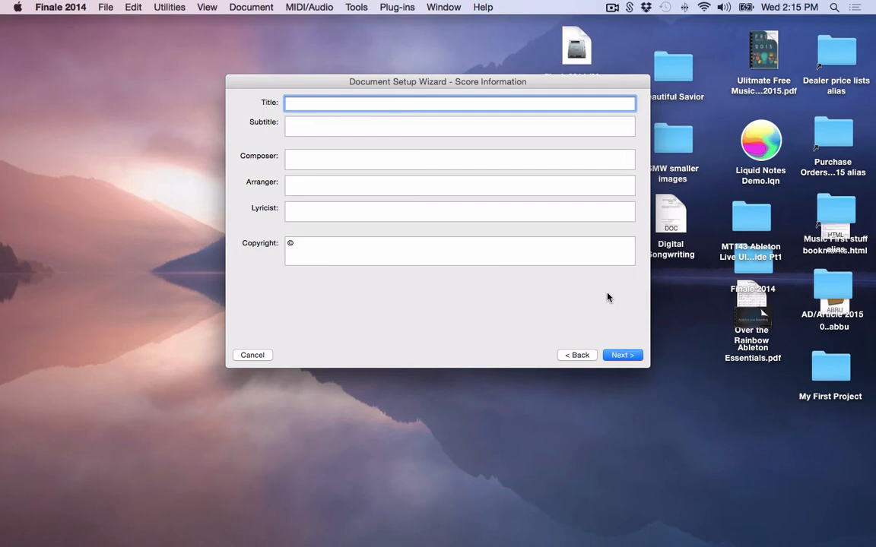
Step: Title the score 'Mikes Song' and advance to the Score Settings page
{"action": "type", "text": "Mikes"}
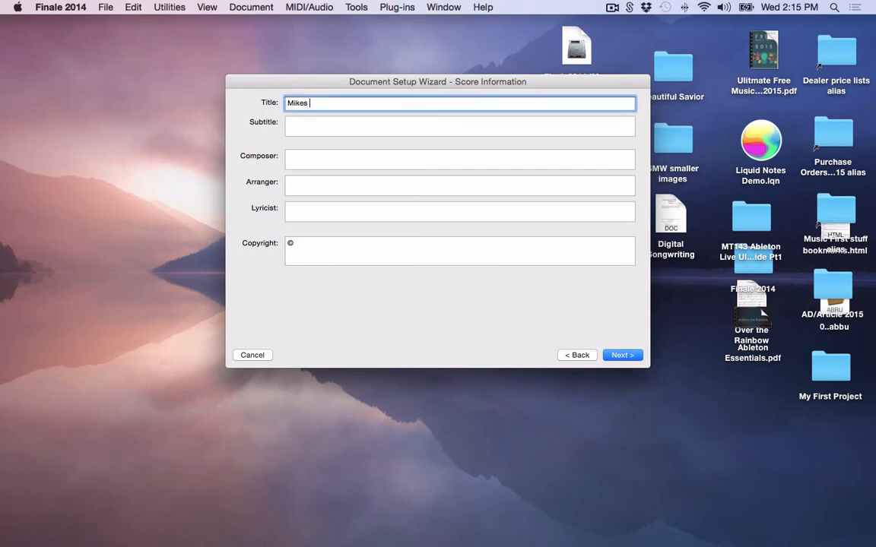
{"action": "type", "text": "Song"}
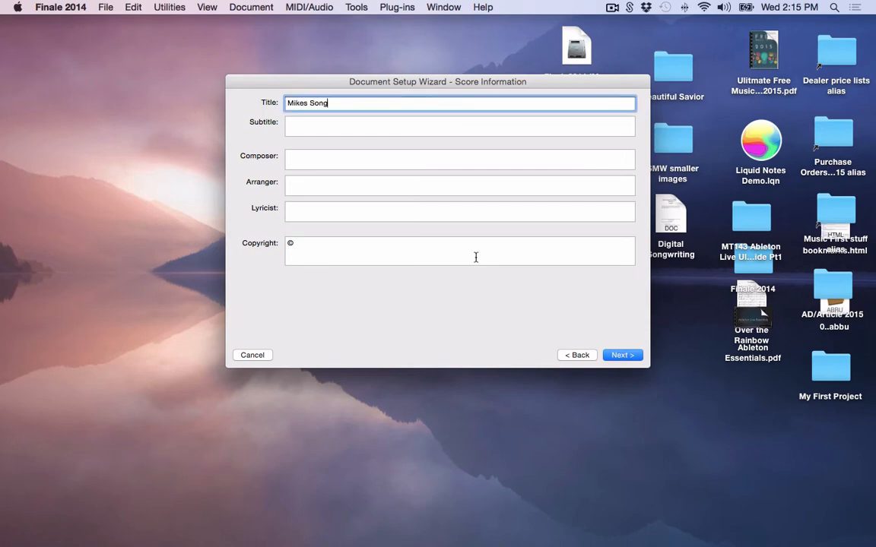
{"action": "mouse_move", "coordinate": [313, 260]}
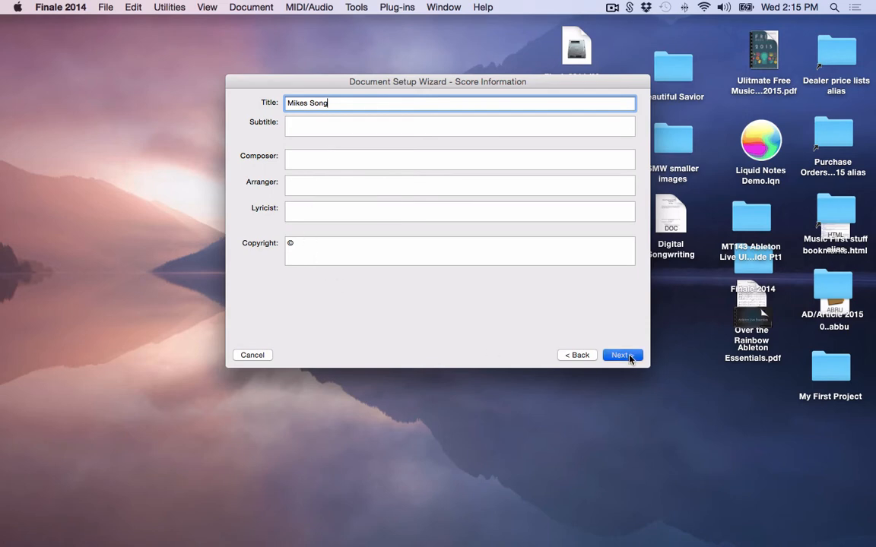
{"action": "left_click", "coordinate": [622, 355]}
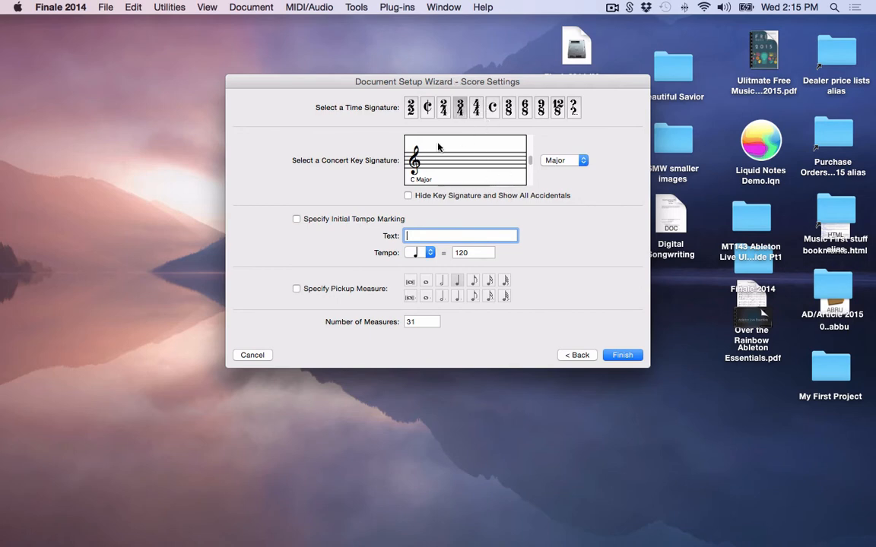
Step: Keep D major, leave tempo marking and pickup measure off, set 16 measures, and finish
{"action": "left_click", "coordinate": [563, 160]}
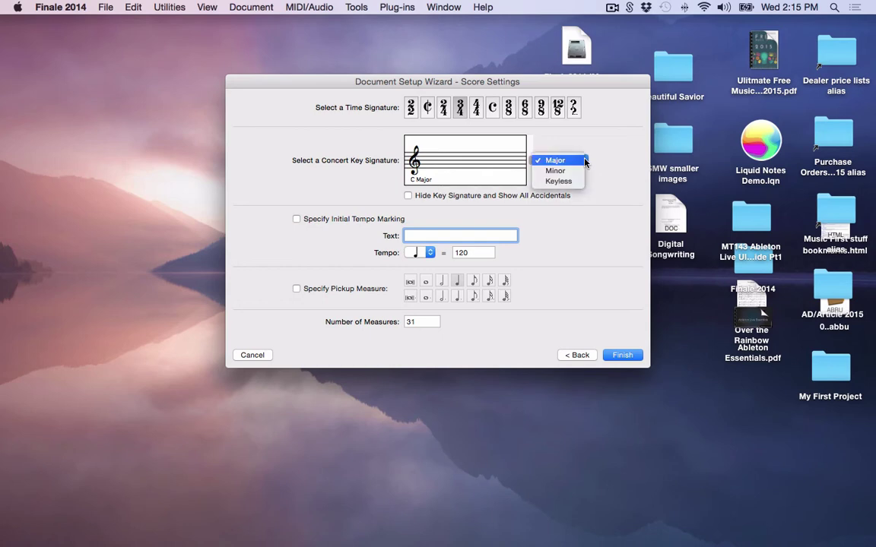
{"action": "mouse_move", "coordinate": [578, 163]}
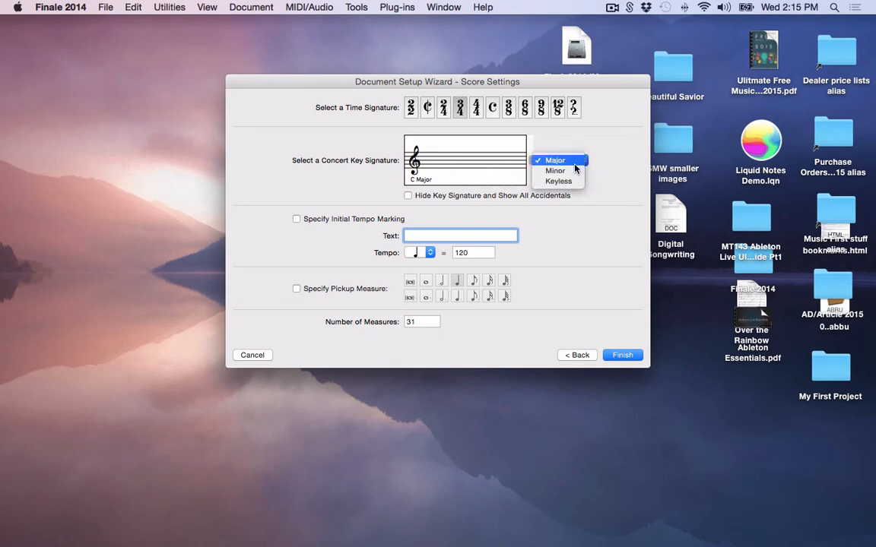
{"action": "left_click", "coordinate": [555, 159]}
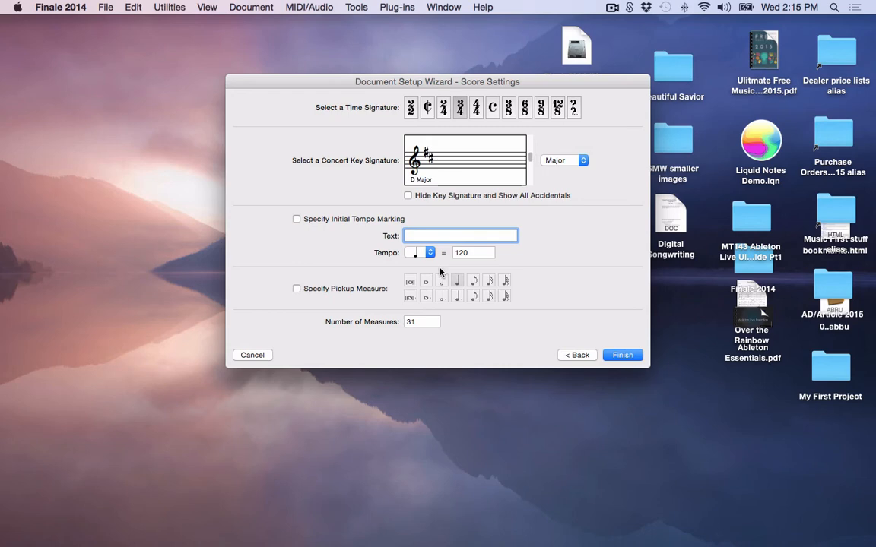
{"action": "left_click", "coordinate": [296, 219]}
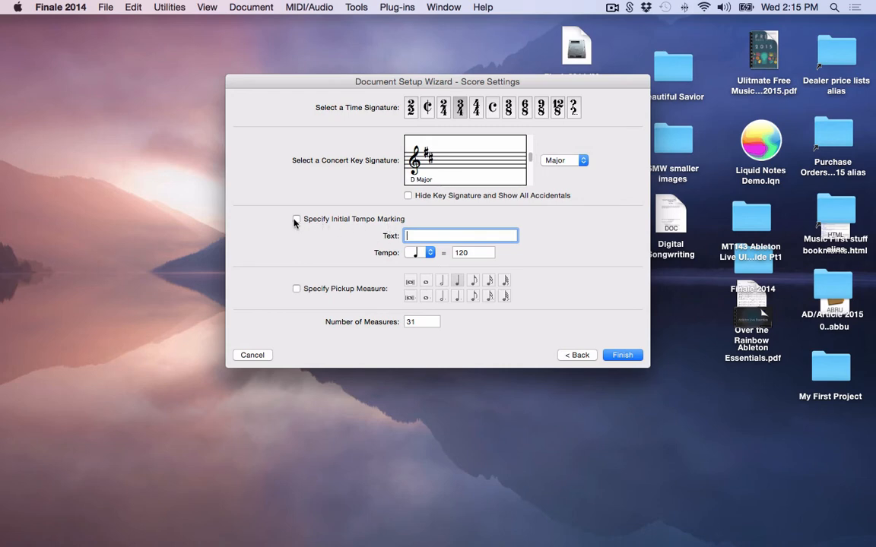
{"action": "left_click", "coordinate": [296, 219]}
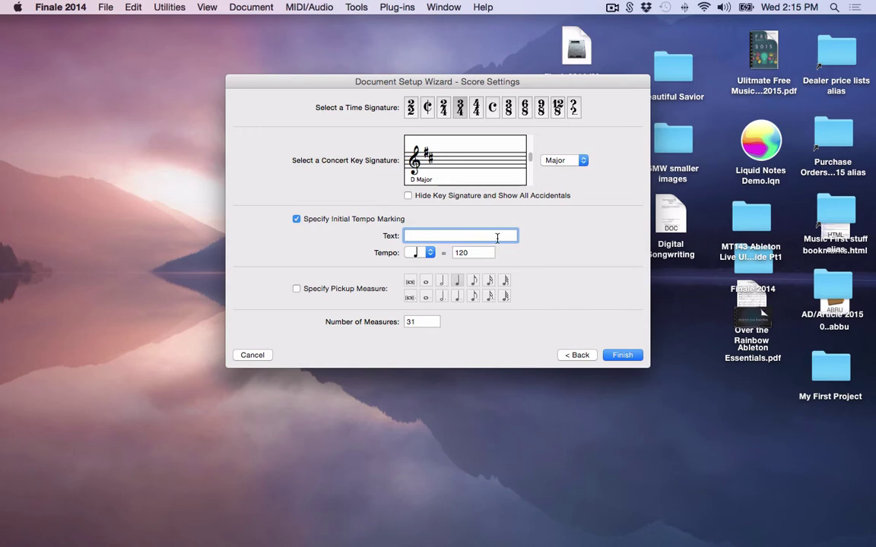
{"action": "left_click", "coordinate": [296, 219]}
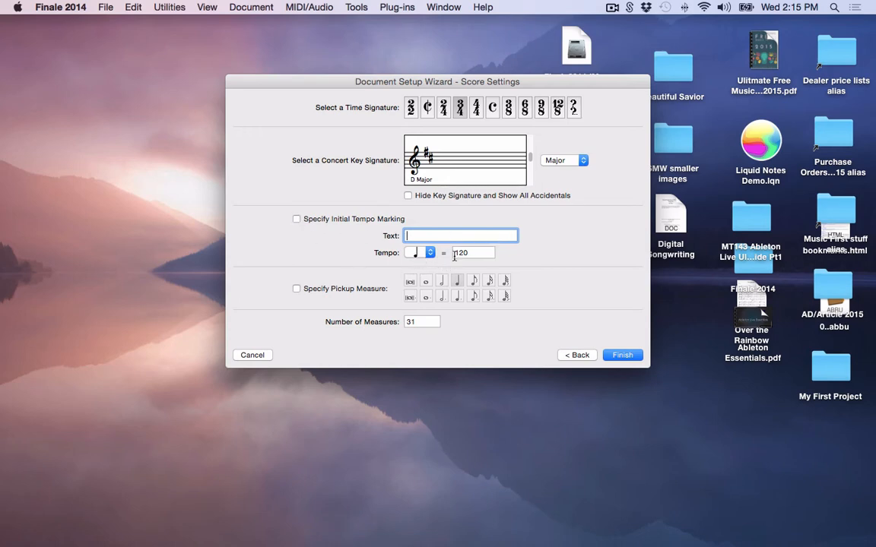
{"action": "mouse_move", "coordinate": [492, 291]}
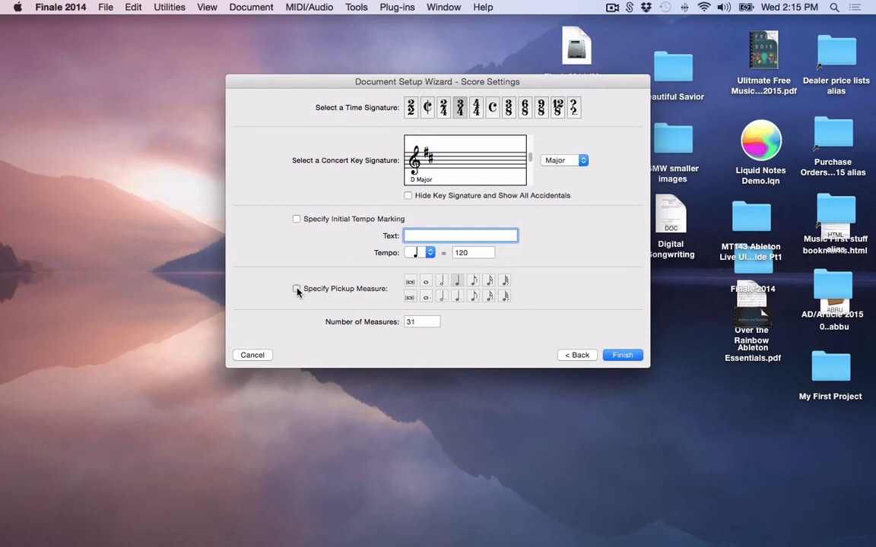
{"action": "left_click", "coordinate": [296, 288]}
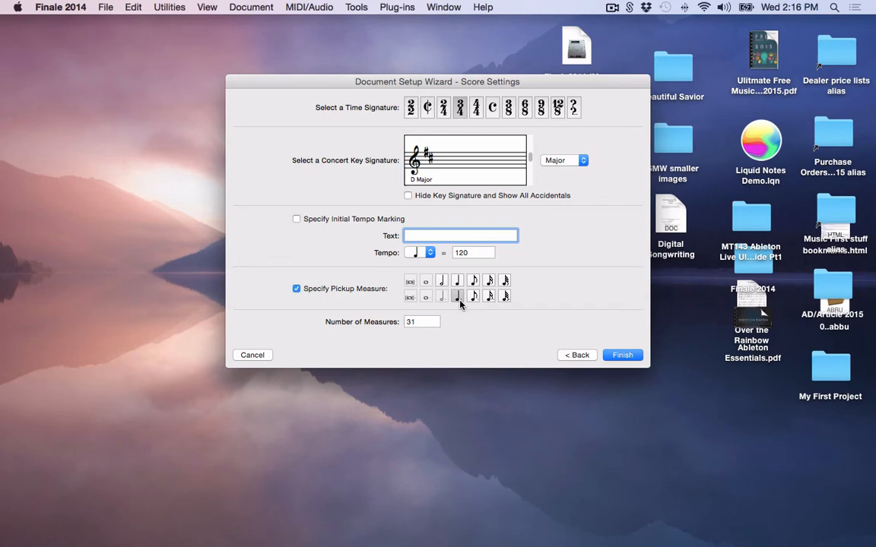
{"action": "left_click", "coordinate": [297, 288]}
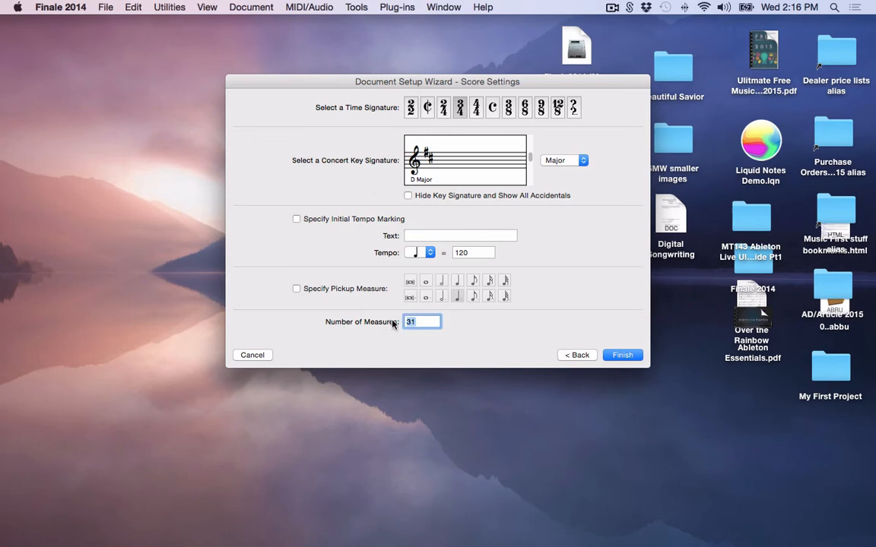
{"action": "type", "text": "16"}
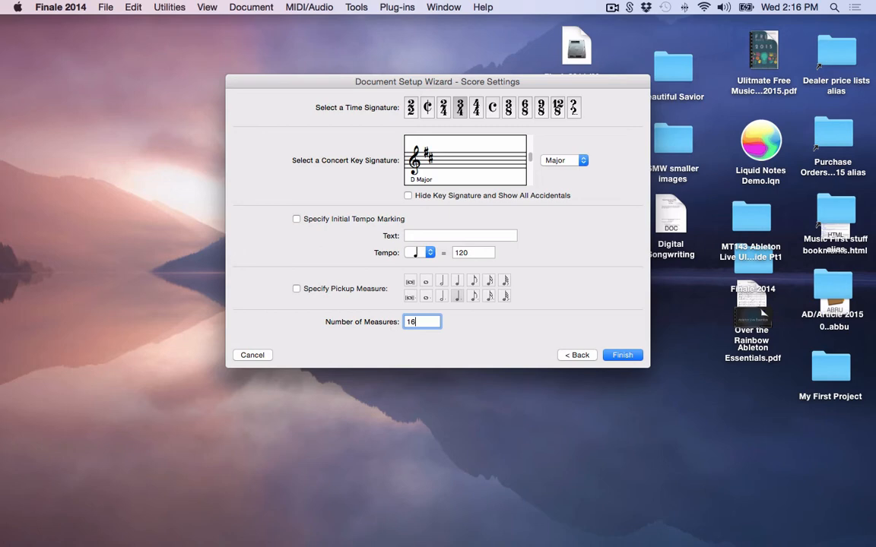
{"action": "left_click", "coordinate": [621, 355]}
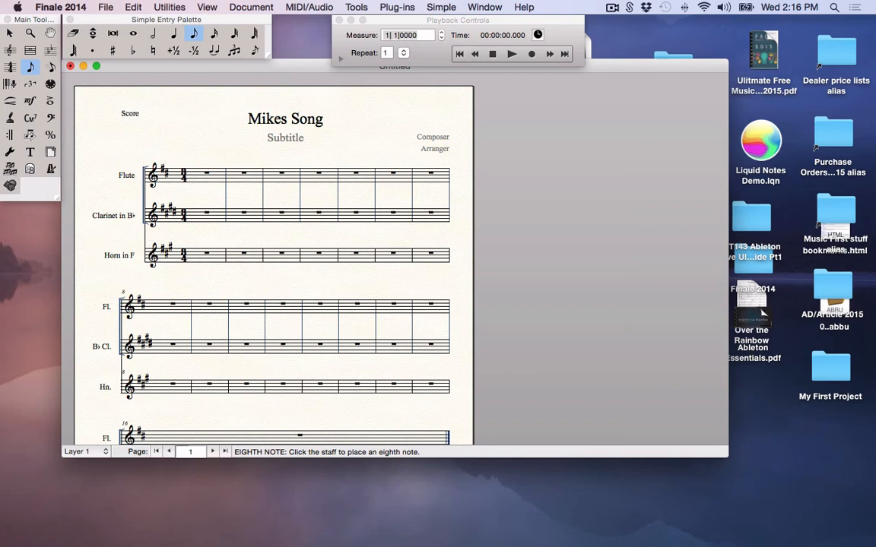
{"action": "mouse_move", "coordinate": [159, 263]}
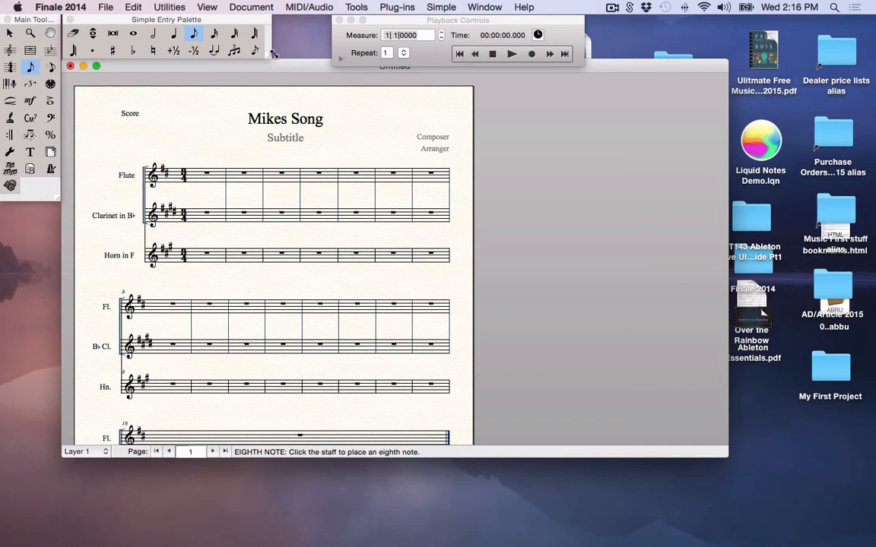
Step: Turn on Display in Concert Pitch from the Document menu
{"action": "left_click", "coordinate": [251, 7]}
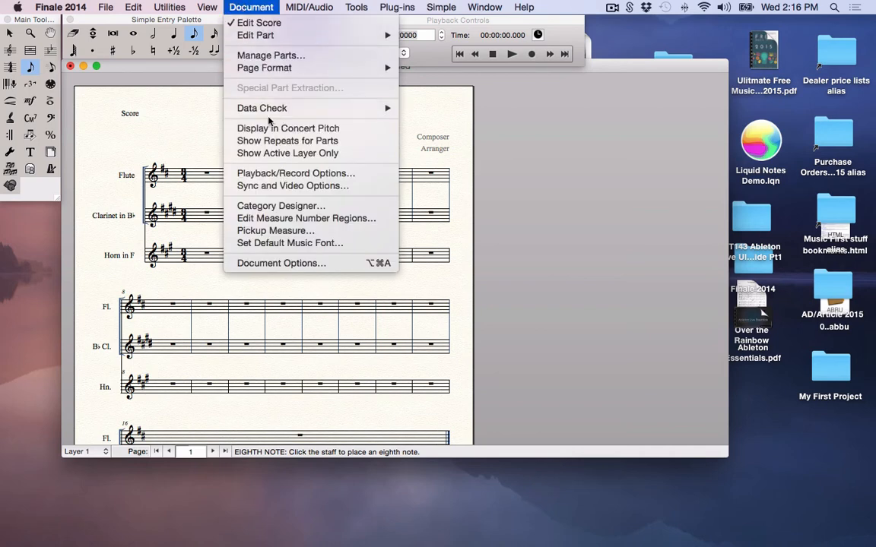
{"action": "mouse_move", "coordinate": [288, 128]}
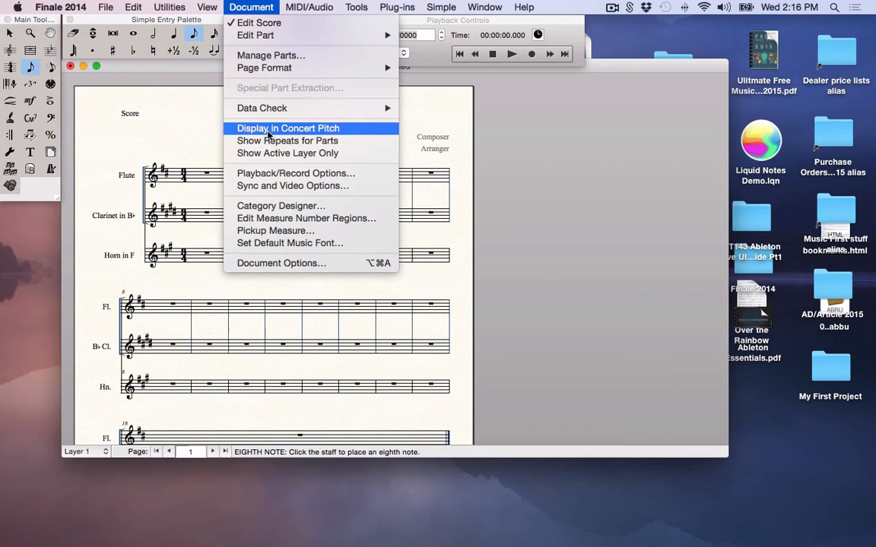
{"action": "left_click", "coordinate": [287, 127]}
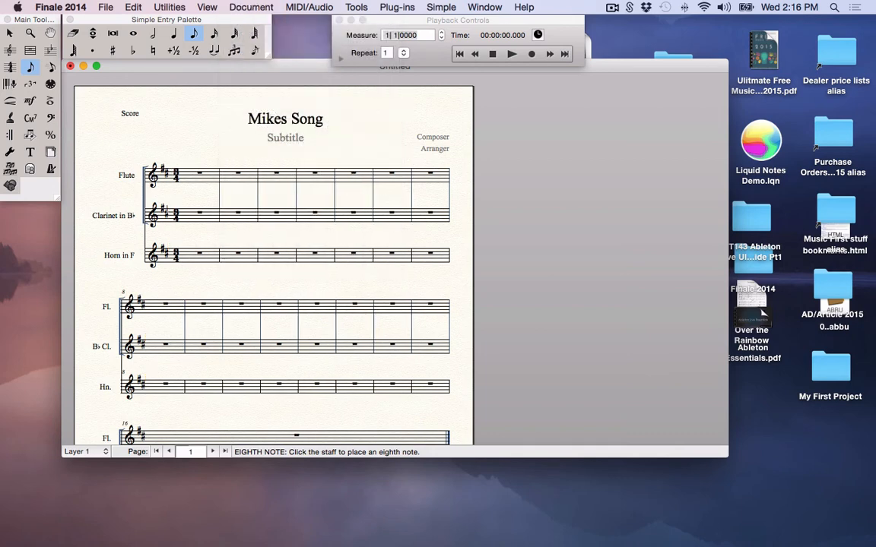
Step: Use the Document menu to switch Display in Concert Pitch back off
{"action": "left_click", "coordinate": [251, 7]}
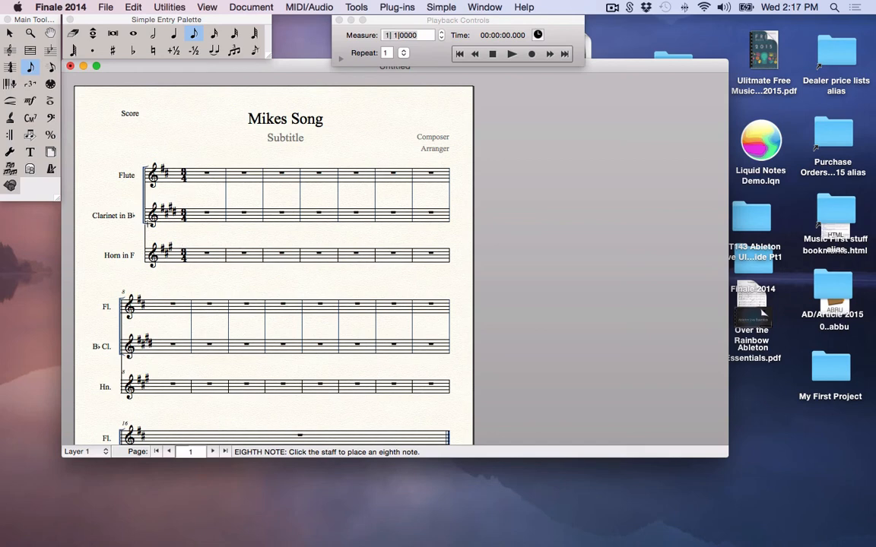
{"action": "mouse_move", "coordinate": [118, 279]}
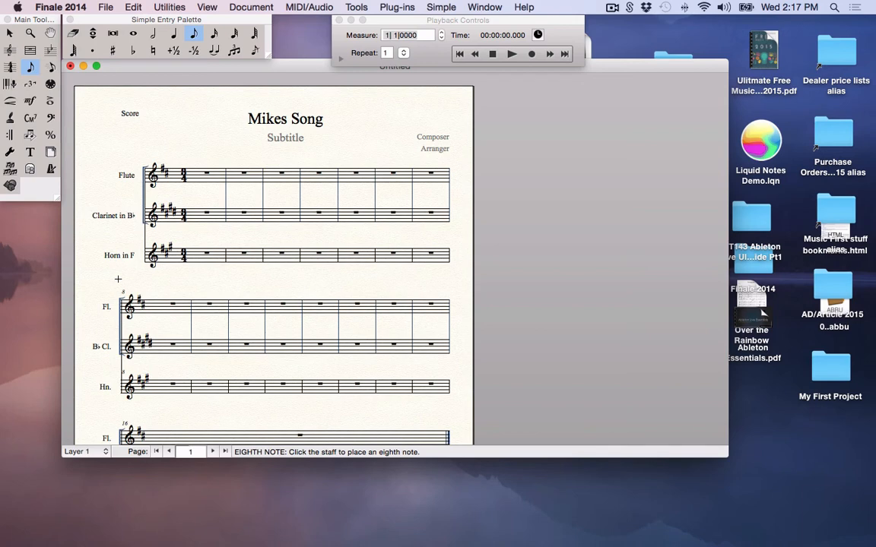
{"action": "mouse_move", "coordinate": [105, 7]}
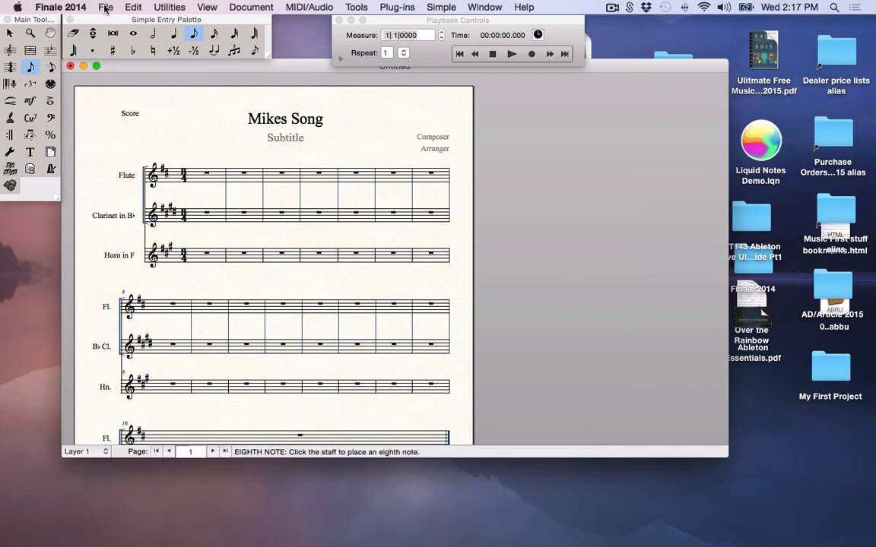
Step: Create a new Default Document from File > Launch Window
{"action": "left_click", "coordinate": [105, 7]}
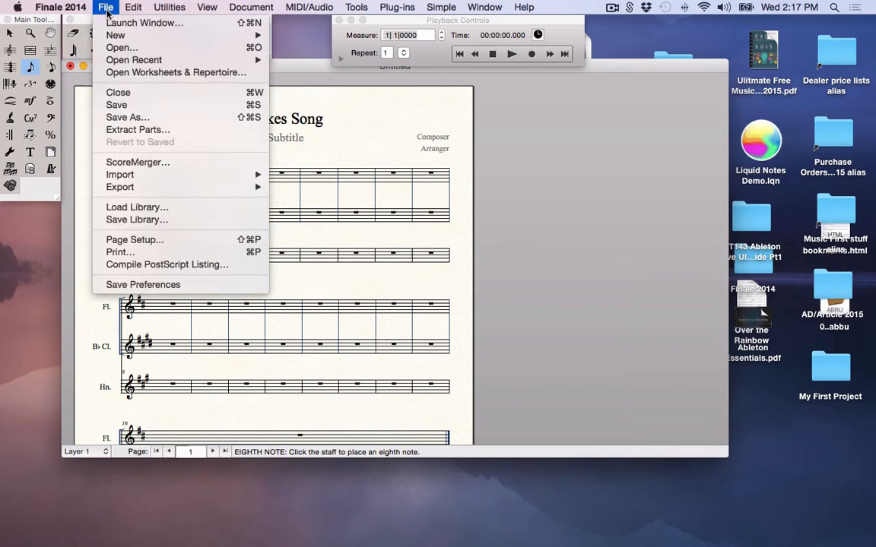
{"action": "left_click", "coordinate": [144, 22]}
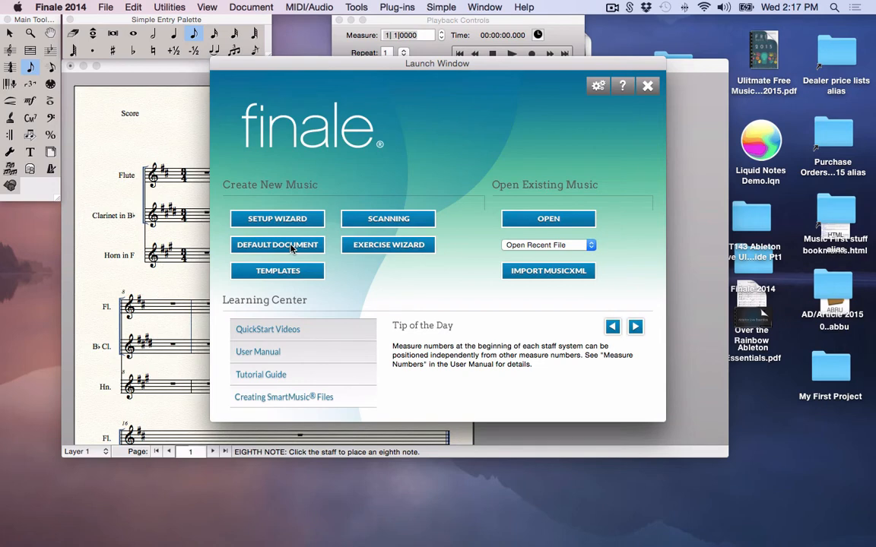
{"action": "left_click", "coordinate": [276, 244]}
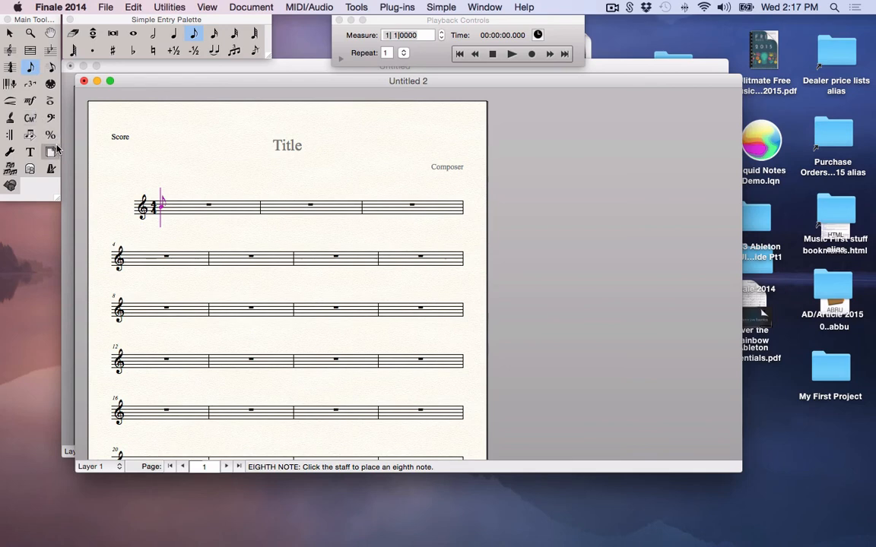
{"action": "mouse_move", "coordinate": [50, 153]}
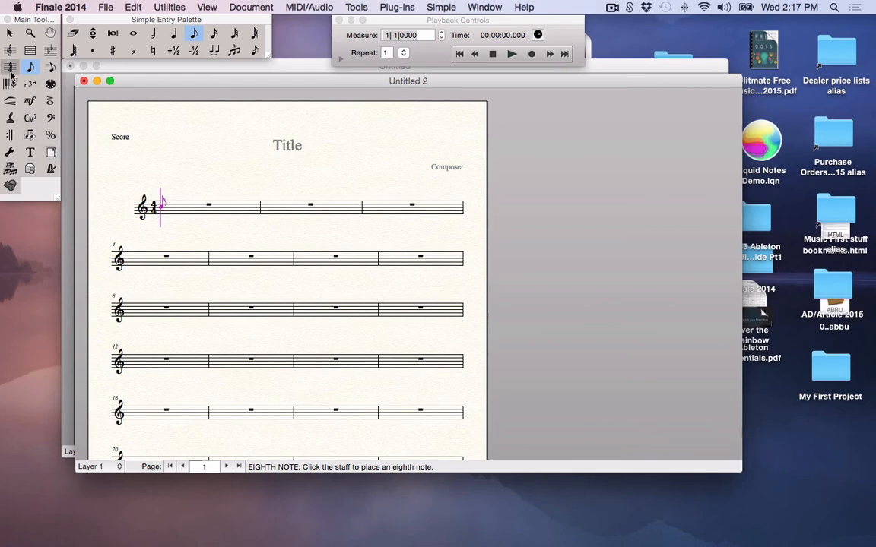
{"action": "mouse_move", "coordinate": [30, 67]}
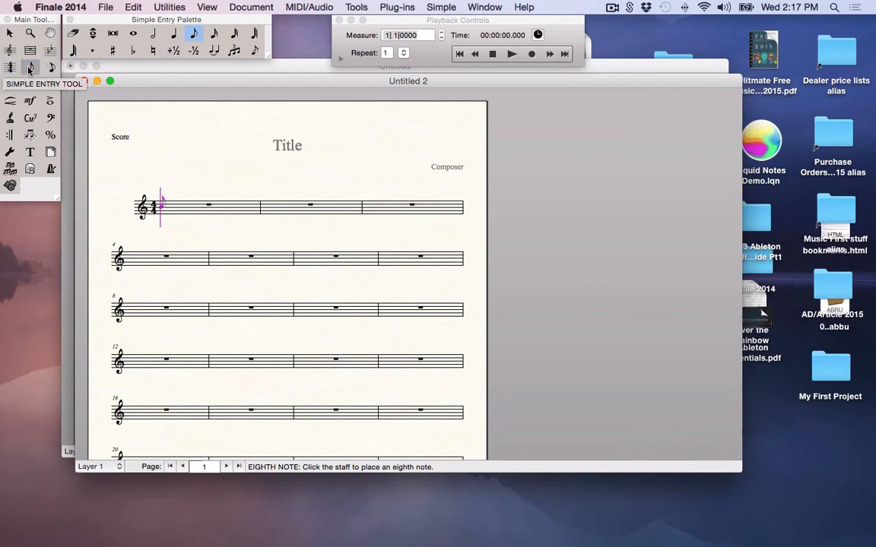
{"action": "mouse_move", "coordinate": [10, 51]}
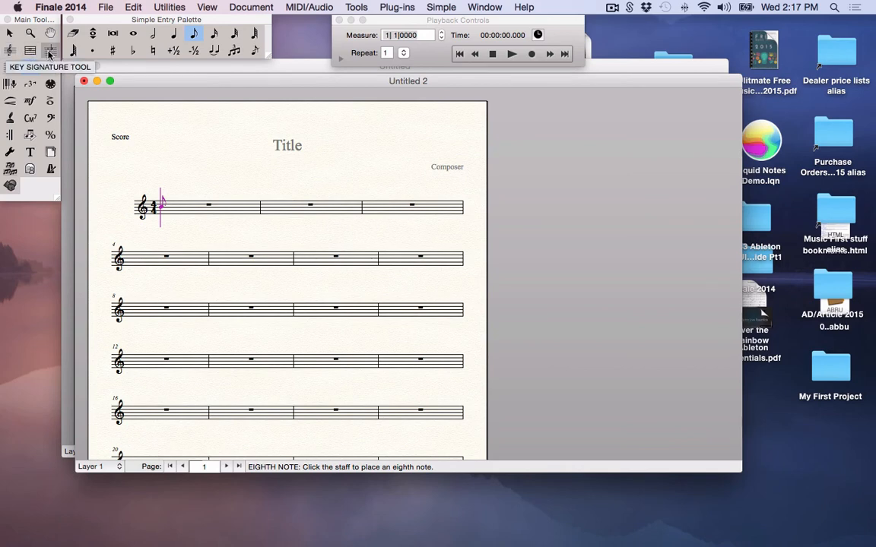
{"action": "mouse_move", "coordinate": [50, 83]}
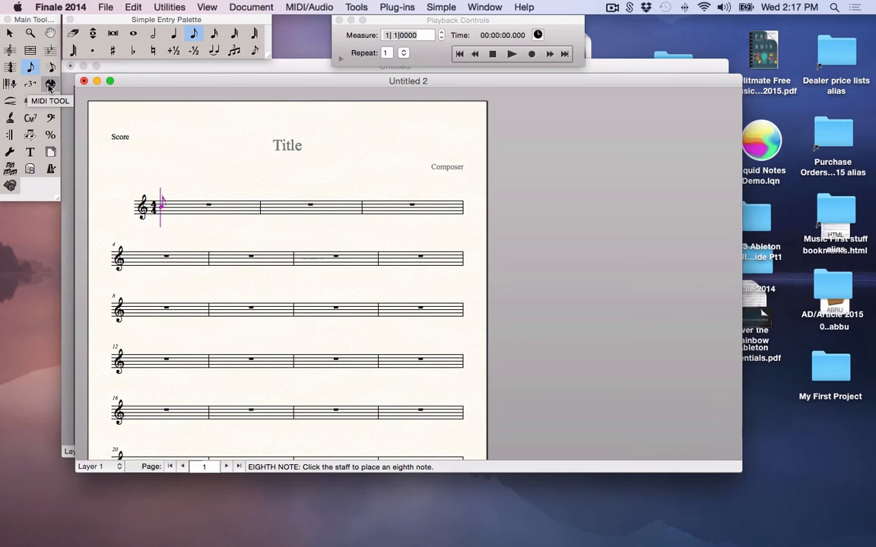
{"action": "mouse_move", "coordinate": [30, 84]}
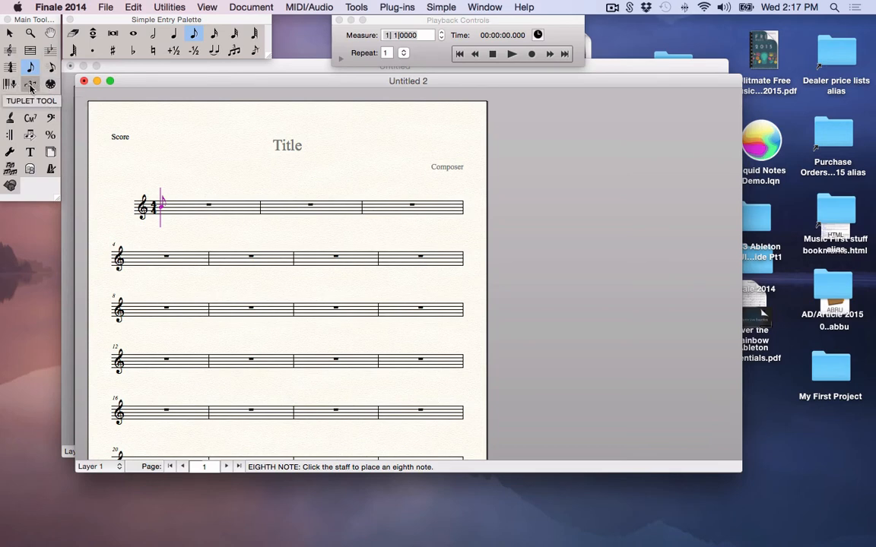
{"action": "mouse_move", "coordinate": [30, 134]}
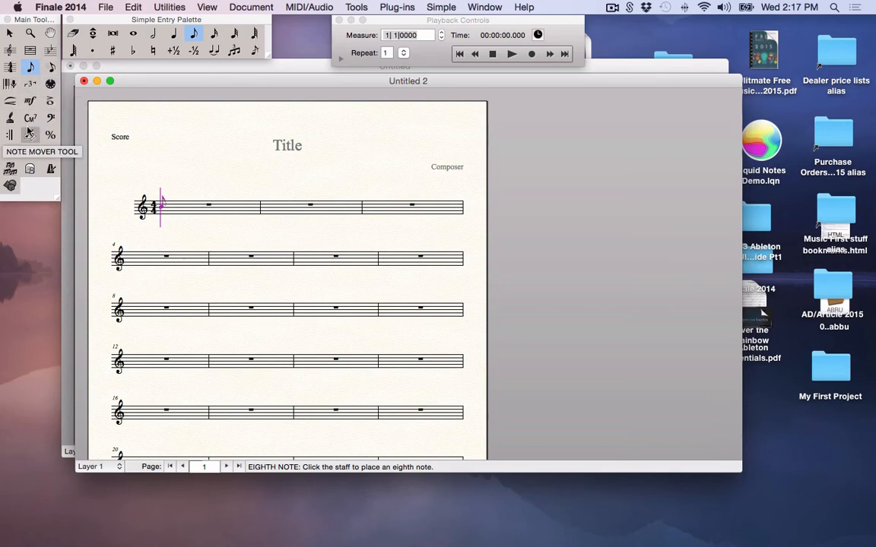
{"action": "mouse_move", "coordinate": [31, 117]}
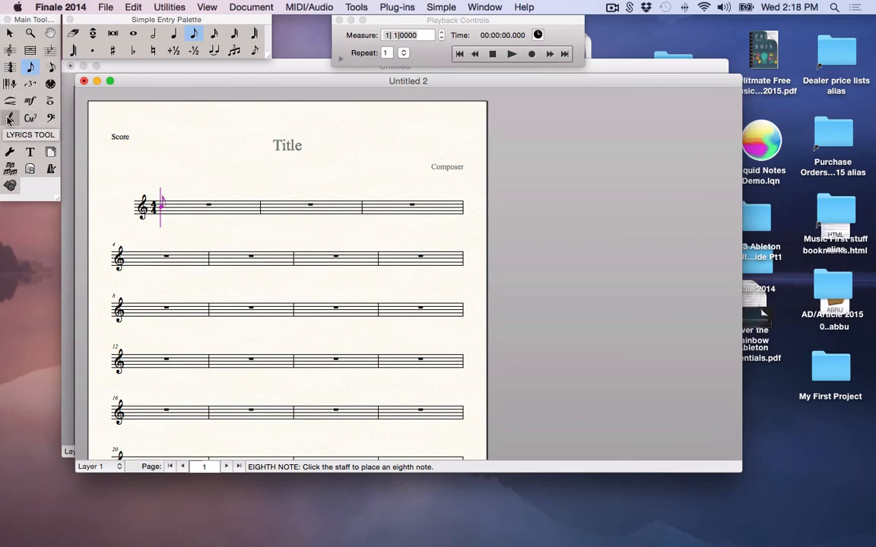
{"action": "mouse_move", "coordinate": [51, 118]}
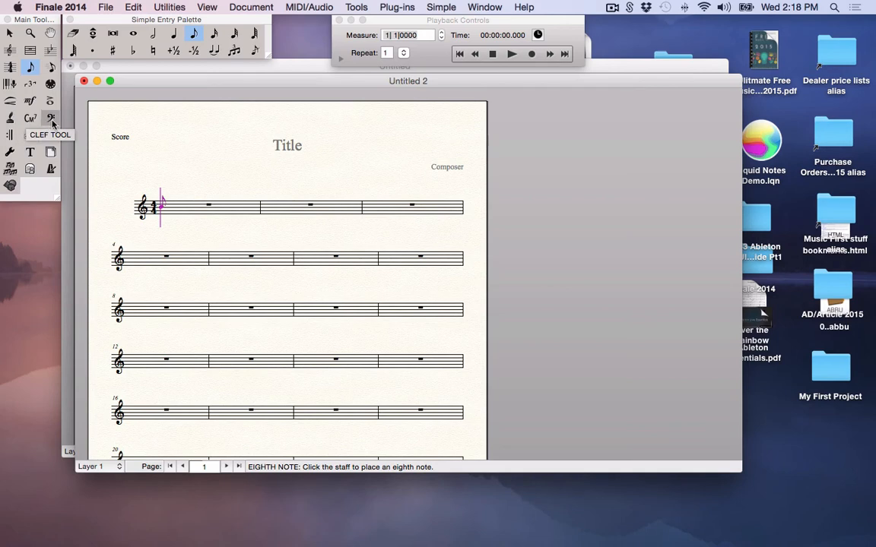
{"action": "mouse_move", "coordinate": [171, 23]}
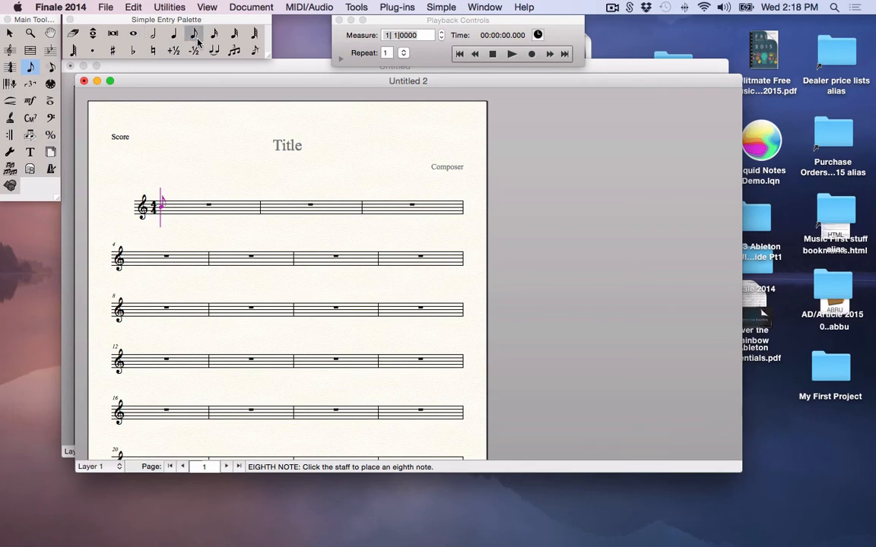
Step: Select quarter-note entry, then play the empty score and stop at measure 1
{"action": "left_click", "coordinate": [194, 34]}
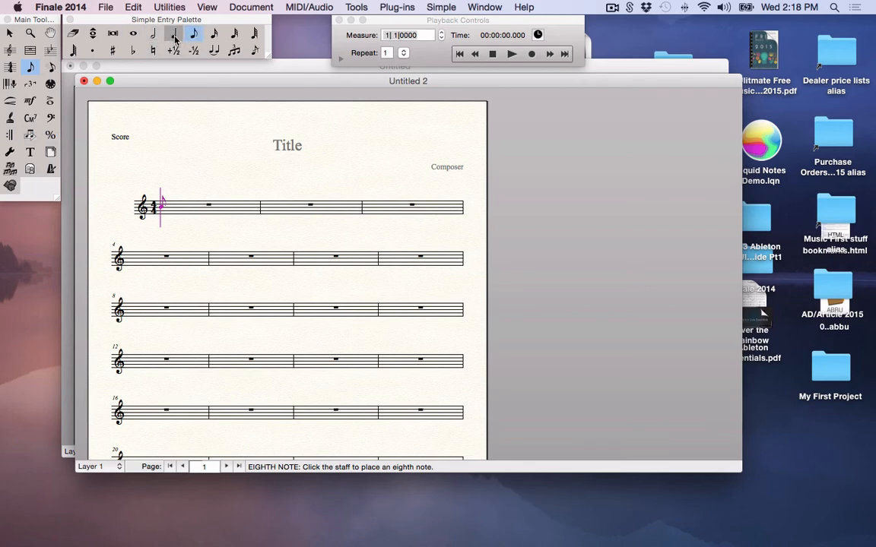
{"action": "left_click", "coordinate": [173, 33]}
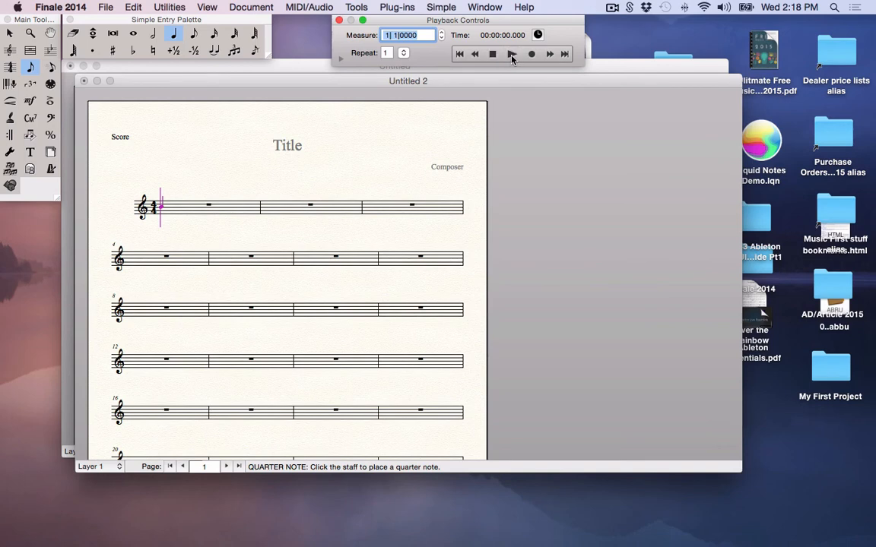
{"action": "left_click", "coordinate": [511, 53]}
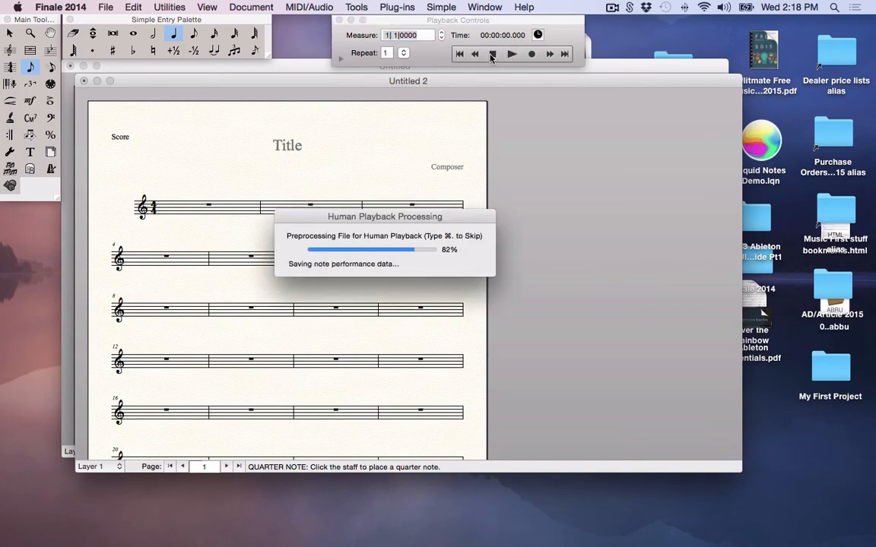
{"action": "left_click", "coordinate": [512, 54]}
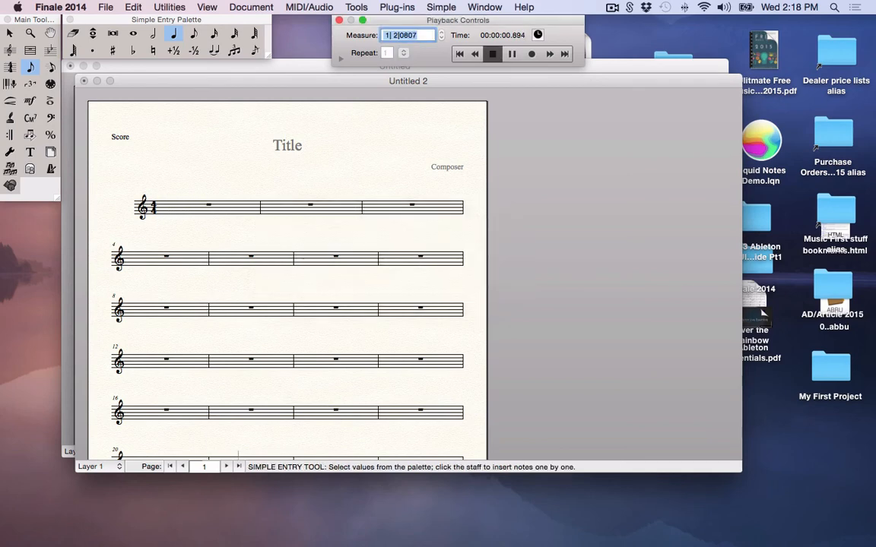
{"action": "left_click", "coordinate": [492, 53]}
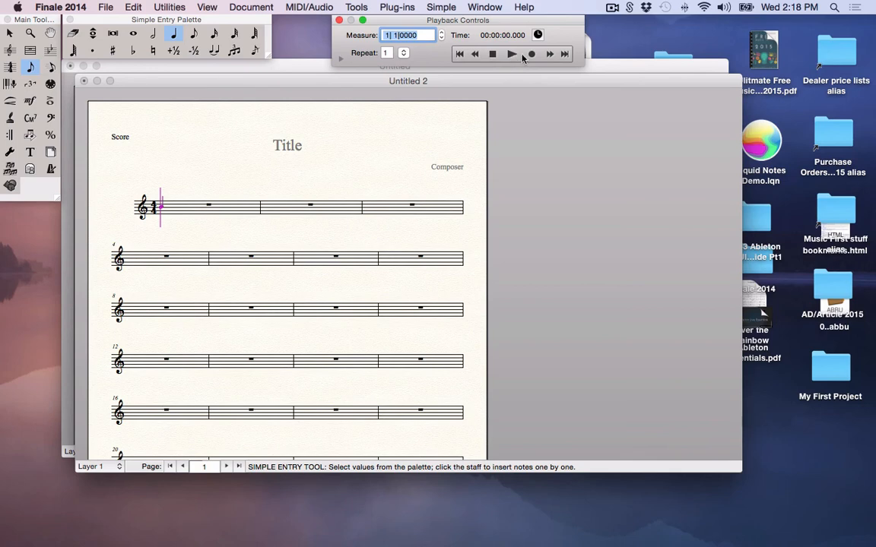
{"action": "mouse_move", "coordinate": [554, 58]}
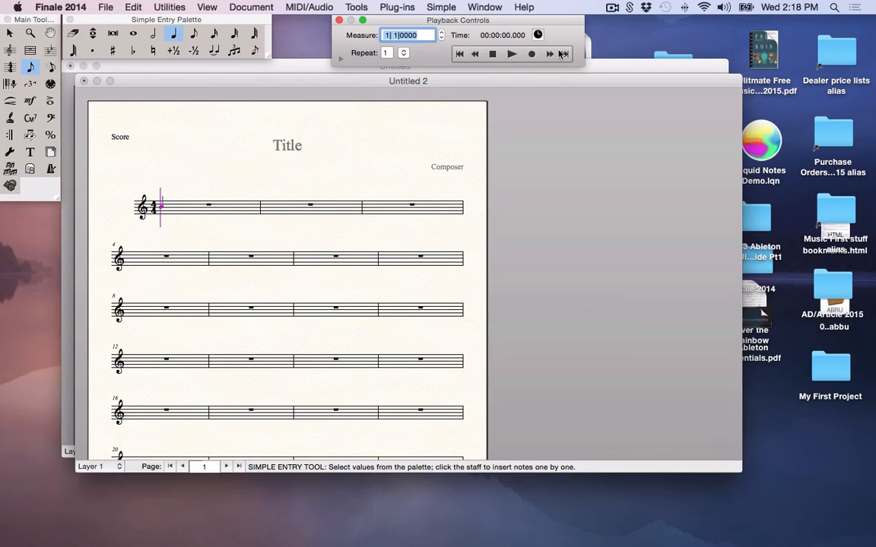
{"action": "mouse_move", "coordinate": [330, 47]}
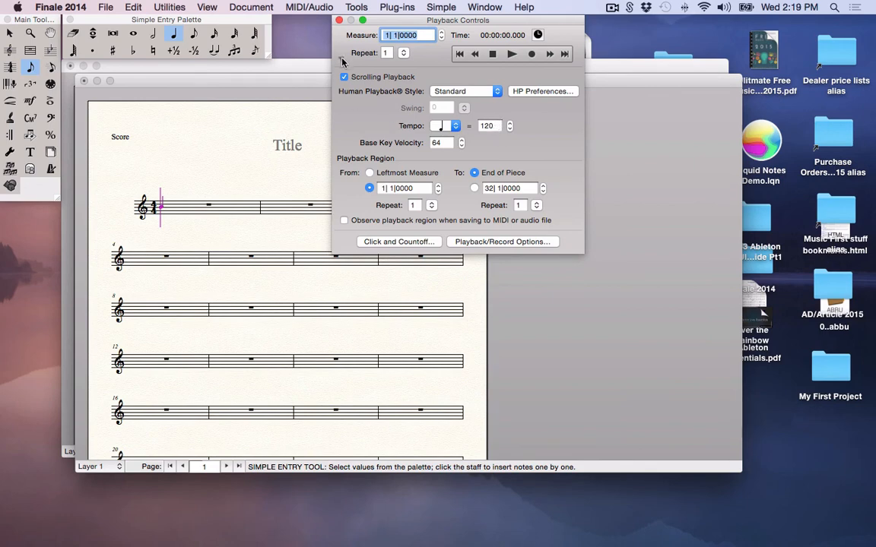
{"action": "left_click", "coordinate": [343, 62]}
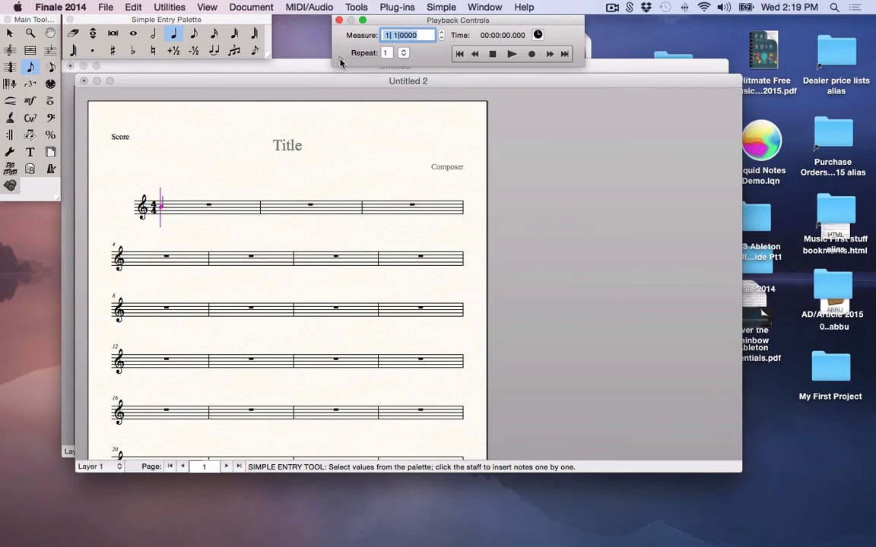
{"action": "mouse_move", "coordinate": [331, 113]}
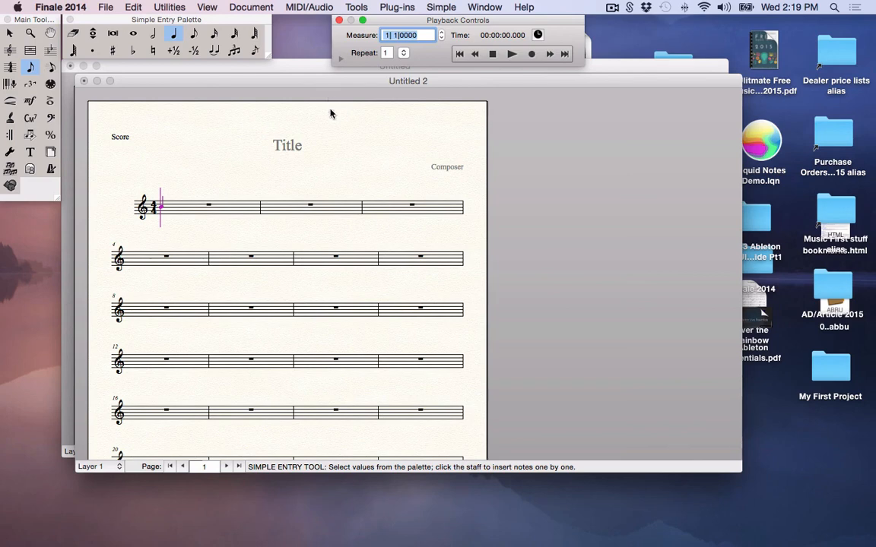
{"action": "left_click", "coordinate": [206, 7]}
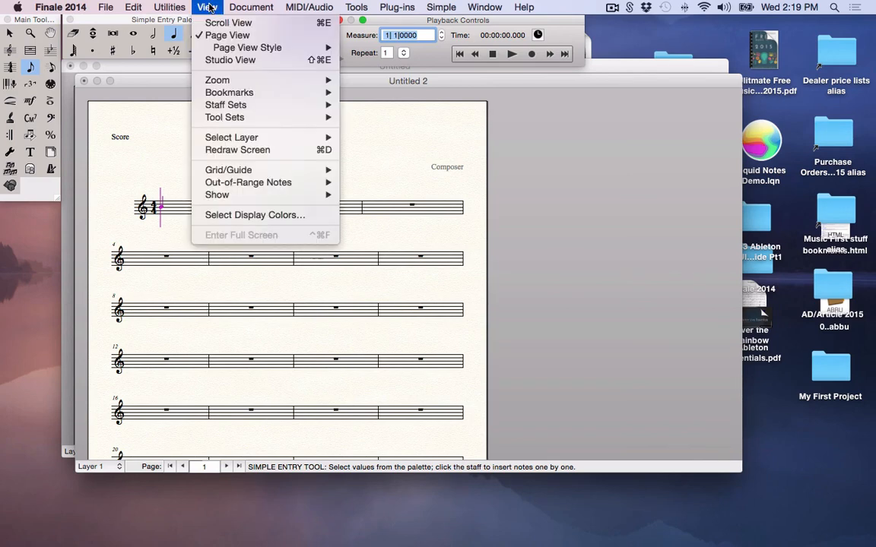
{"action": "mouse_move", "coordinate": [228, 22]}
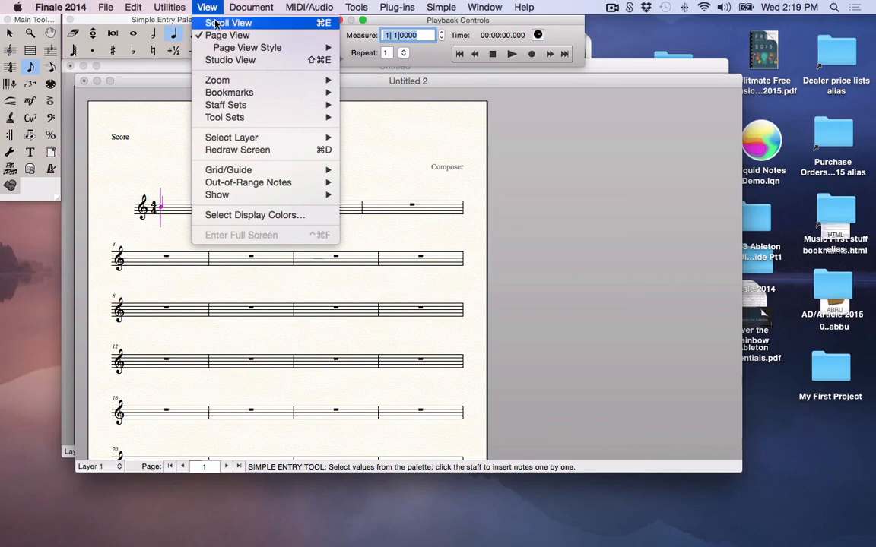
{"action": "left_click", "coordinate": [227, 22]}
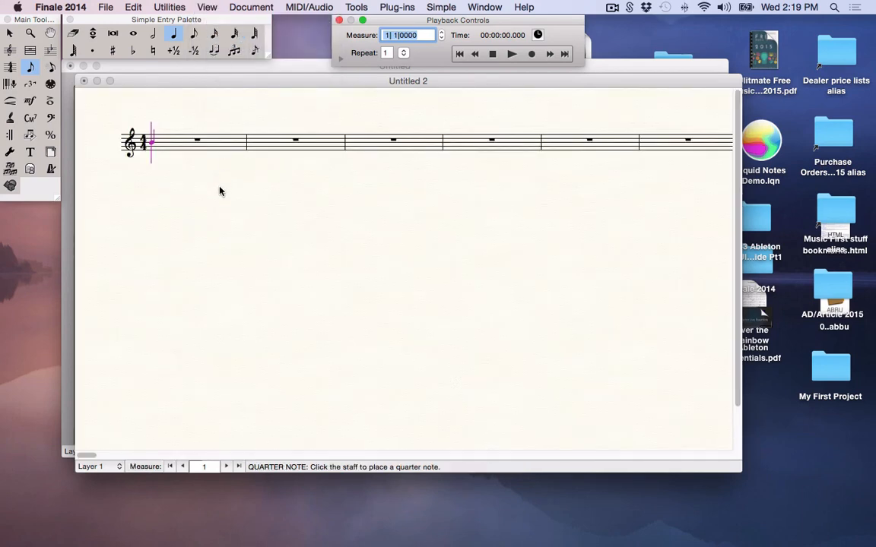
{"action": "mouse_move", "coordinate": [727, 165]}
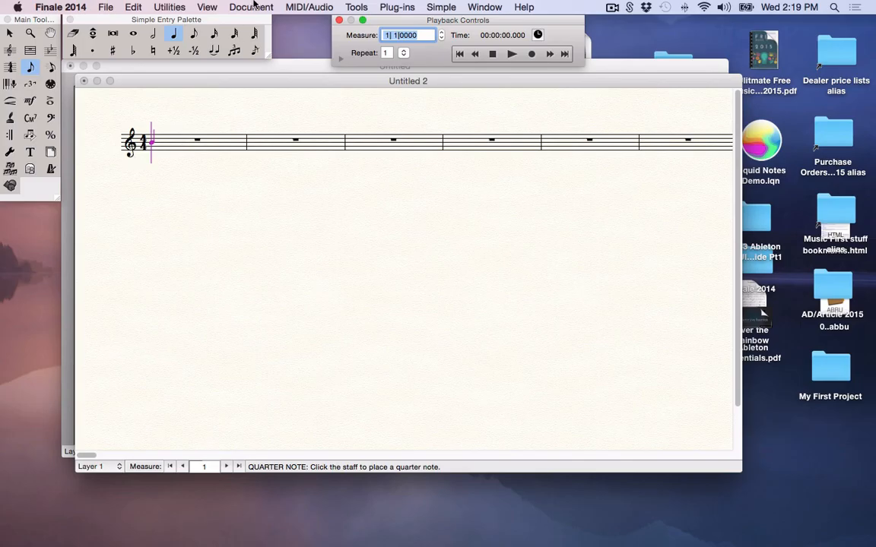
{"action": "left_click", "coordinate": [251, 7]}
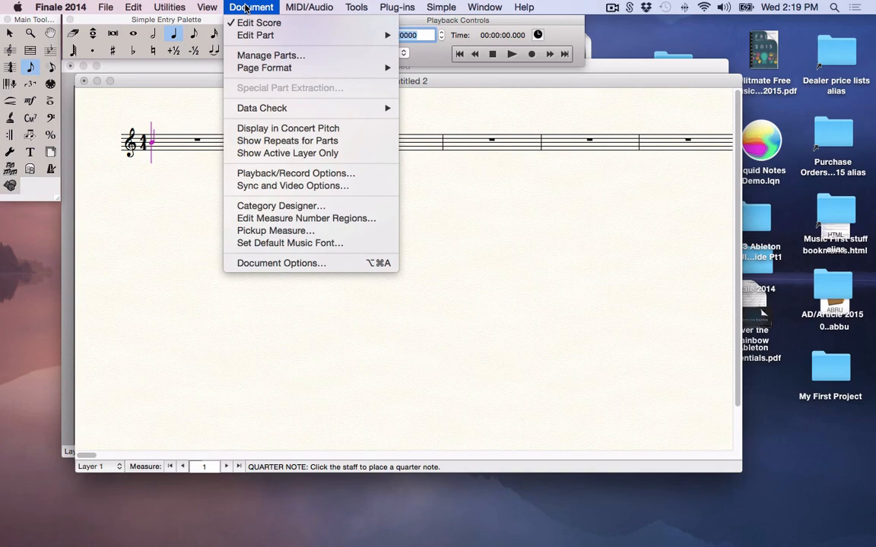
{"action": "left_click", "coordinate": [207, 7]}
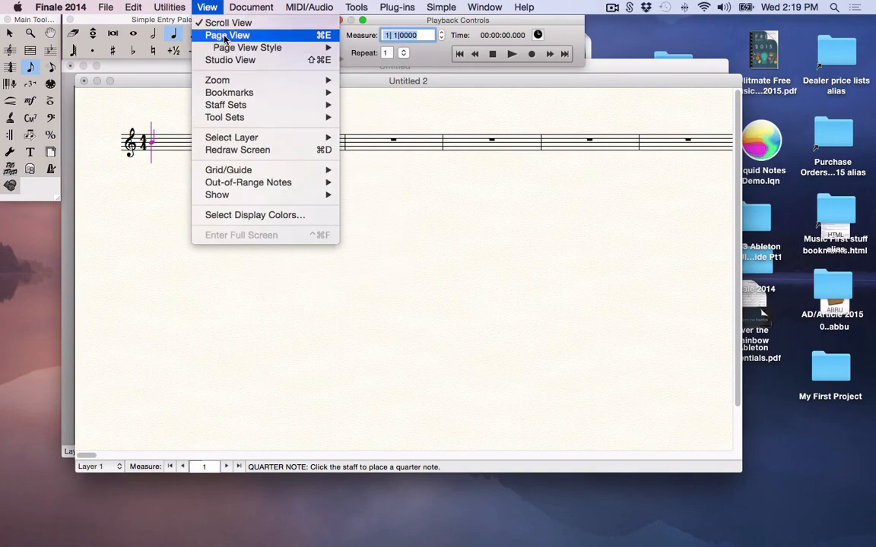
{"action": "left_click", "coordinate": [227, 35]}
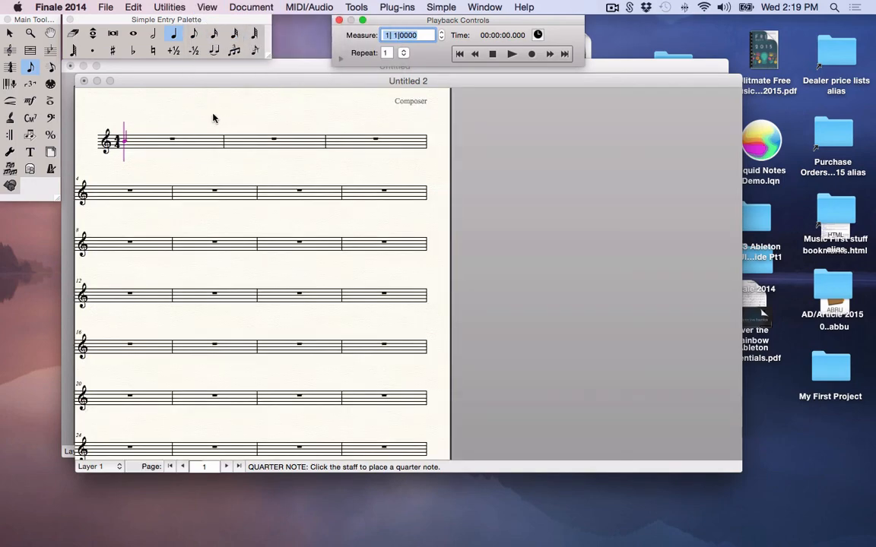
{"action": "mouse_move", "coordinate": [444, 304]}
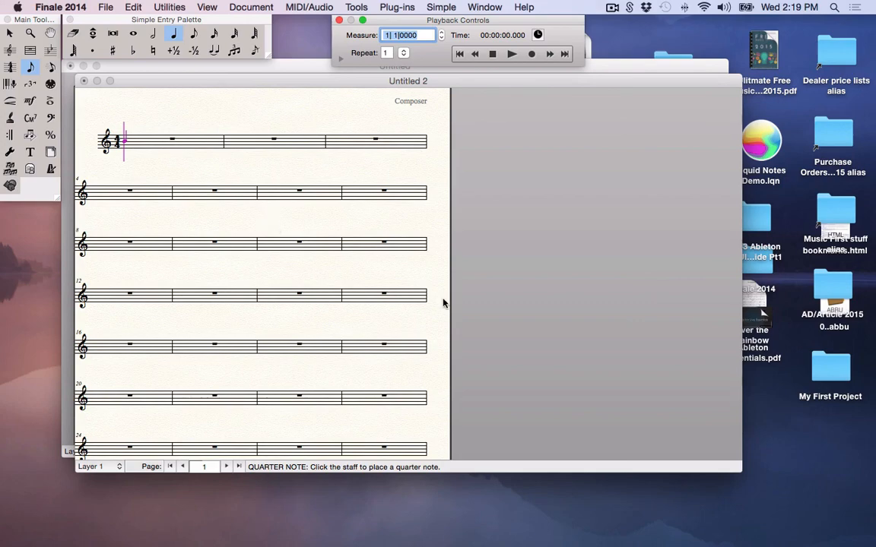
{"action": "scroll", "scroll_direction": "down", "scroll_amount": 3}
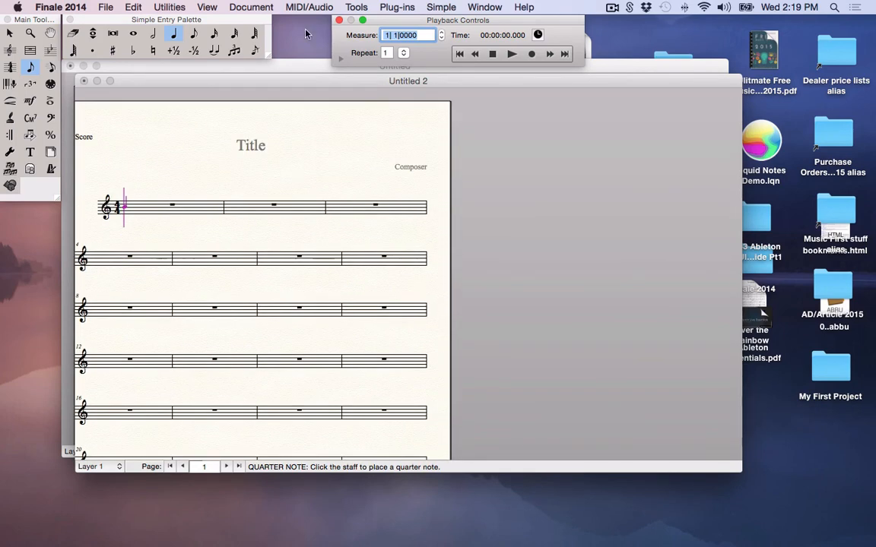
Step: Switch to Studio View, lower and restore the staff volume, and dismiss the instrument list
{"action": "left_click", "coordinate": [207, 7]}
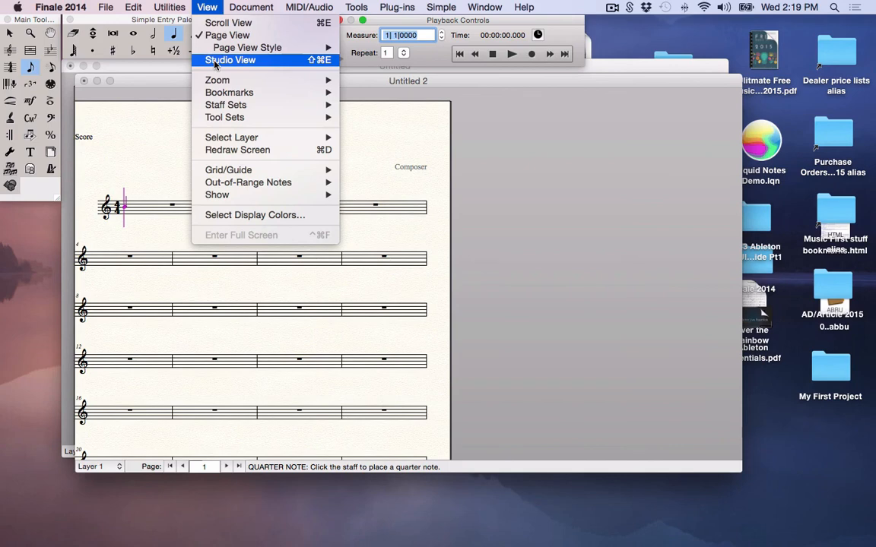
{"action": "left_click", "coordinate": [229, 60]}
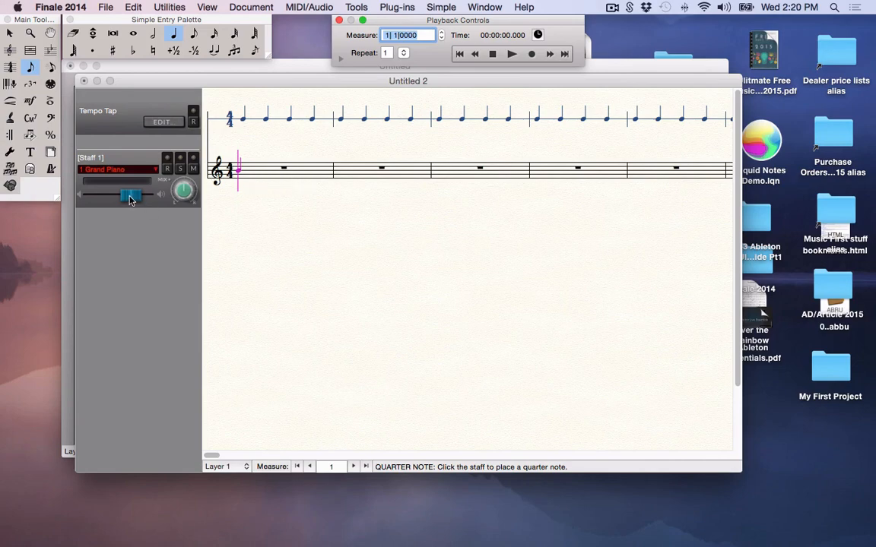
{"action": "left_click_drag", "start_coordinate": [130, 196], "coordinate": [98, 195]}
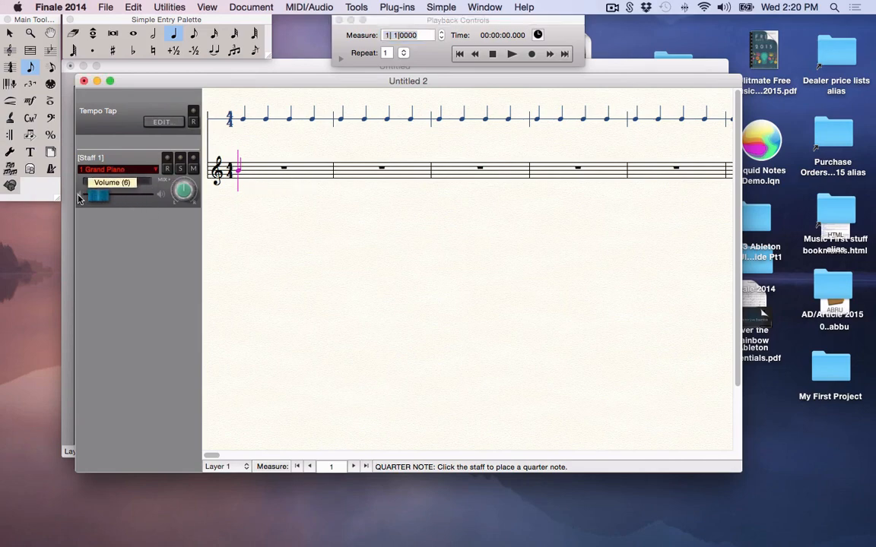
{"action": "left_click_drag", "start_coordinate": [99, 195], "coordinate": [126, 196]}
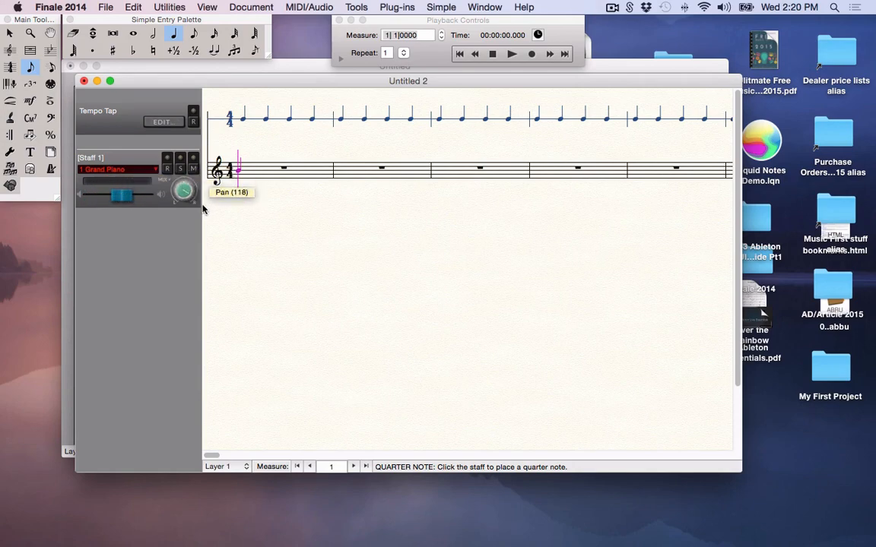
{"action": "mouse_move", "coordinate": [180, 222]}
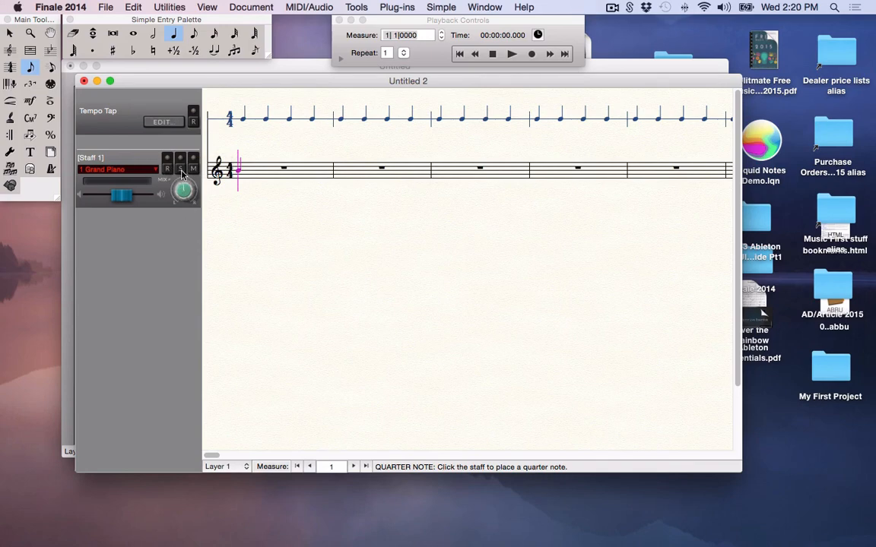
{"action": "mouse_move", "coordinate": [164, 178]}
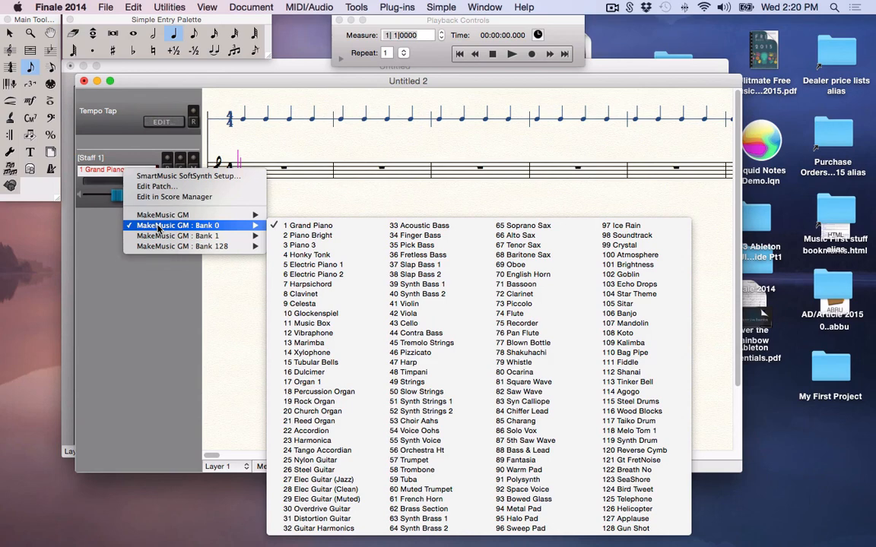
{"action": "left_click", "coordinate": [308, 225]}
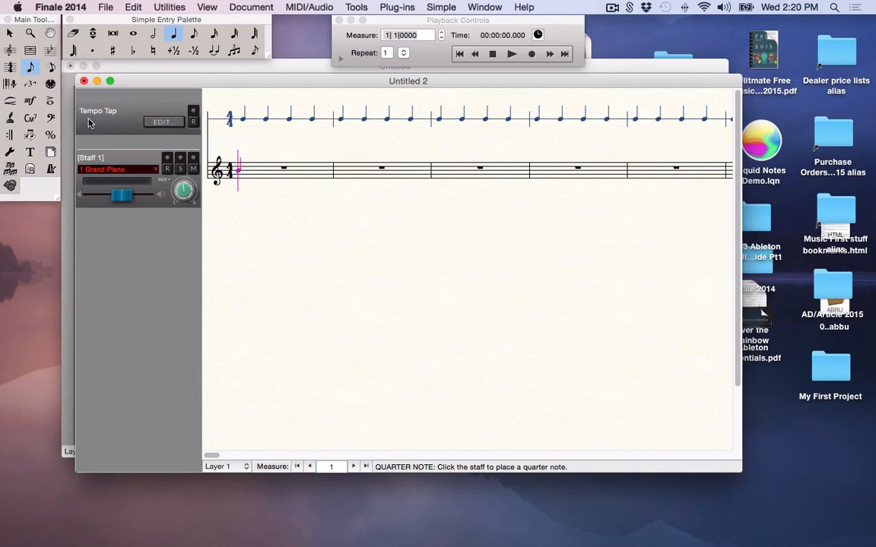
{"action": "mouse_move", "coordinate": [189, 108]}
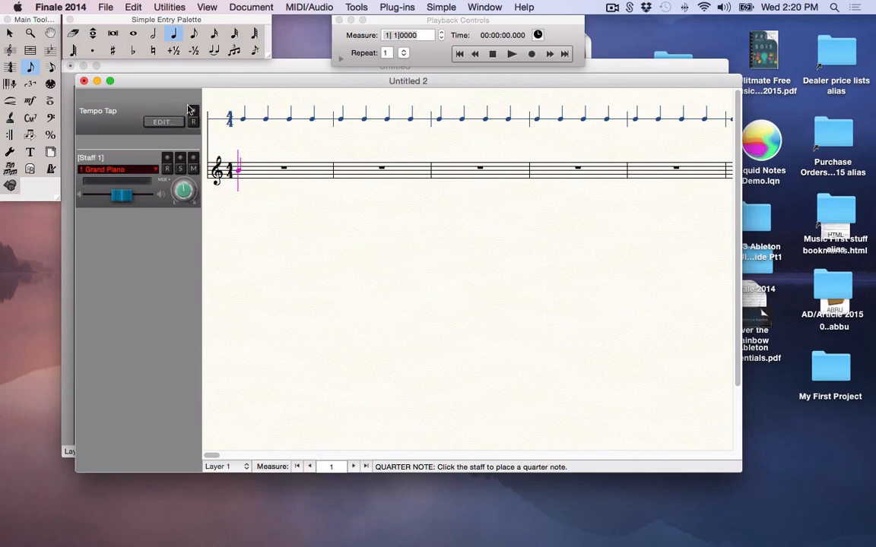